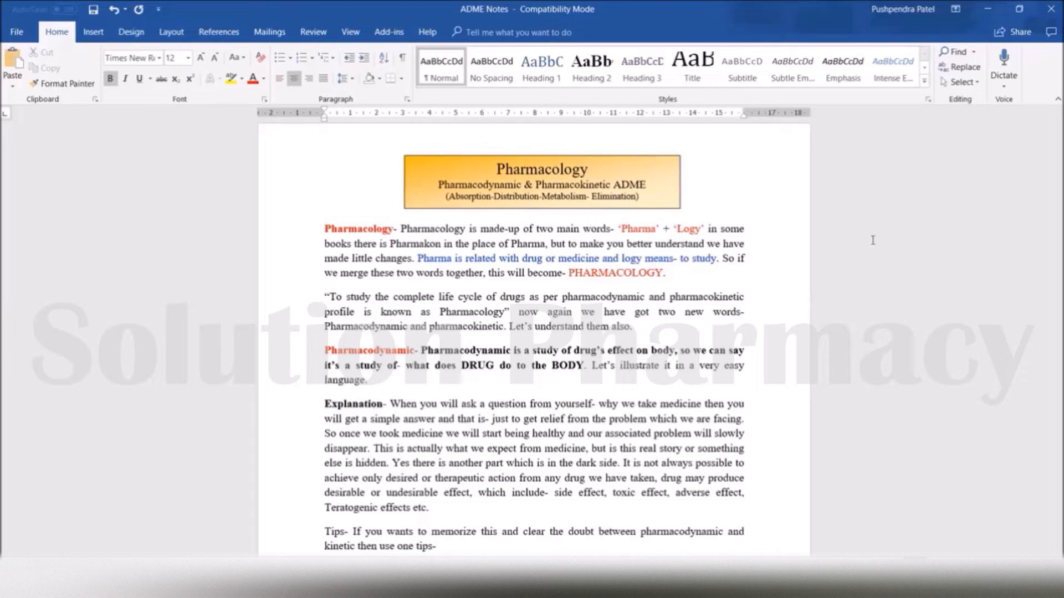
{"action": "mouse_move", "coordinate": [624, 225]}
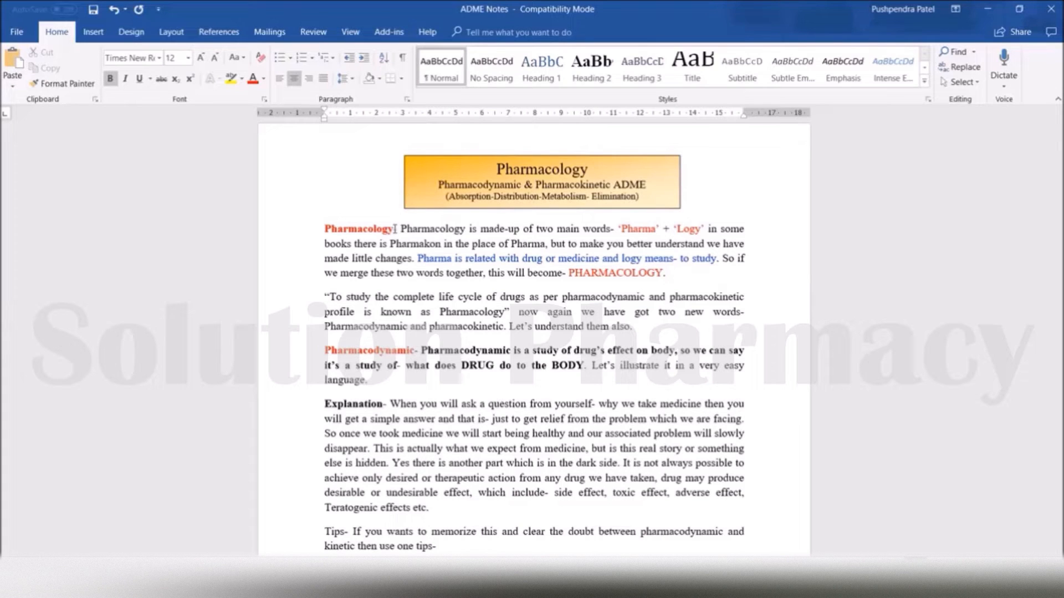
Apply the Heading 1 style to the opening word 'Pharmacology'
{"action": "double_click", "coordinate": [358, 228]}
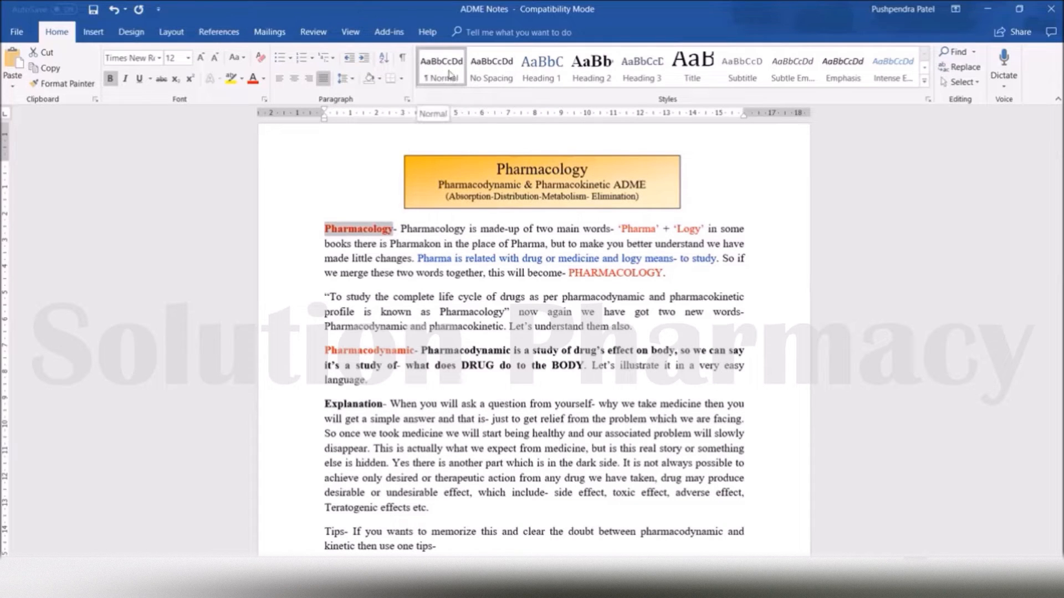
{"action": "left_click", "coordinate": [541, 68]}
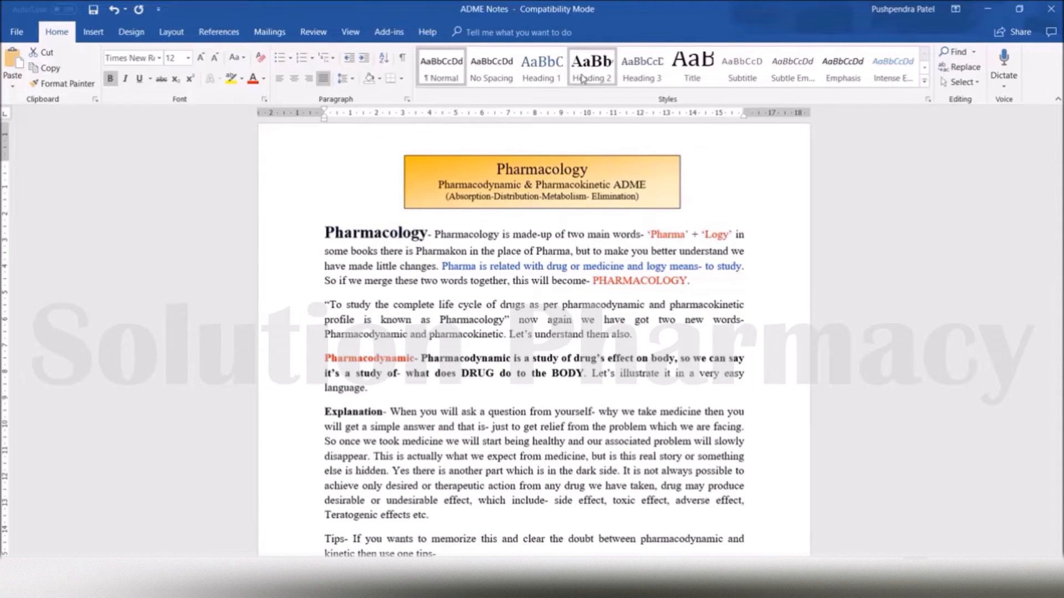
{"action": "left_click", "coordinate": [541, 66]}
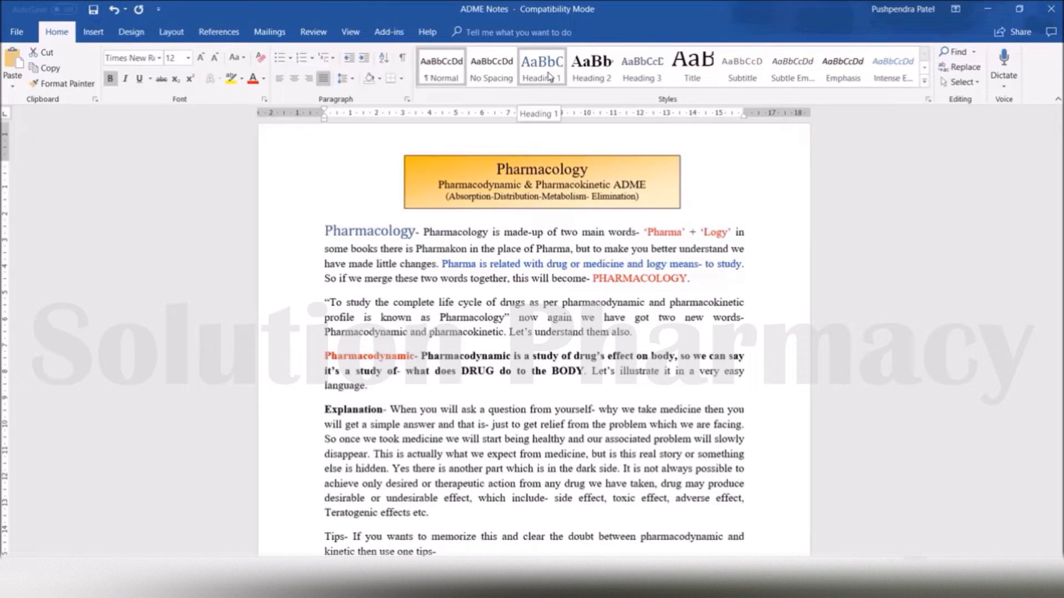
{"action": "double_click", "coordinate": [370, 231]}
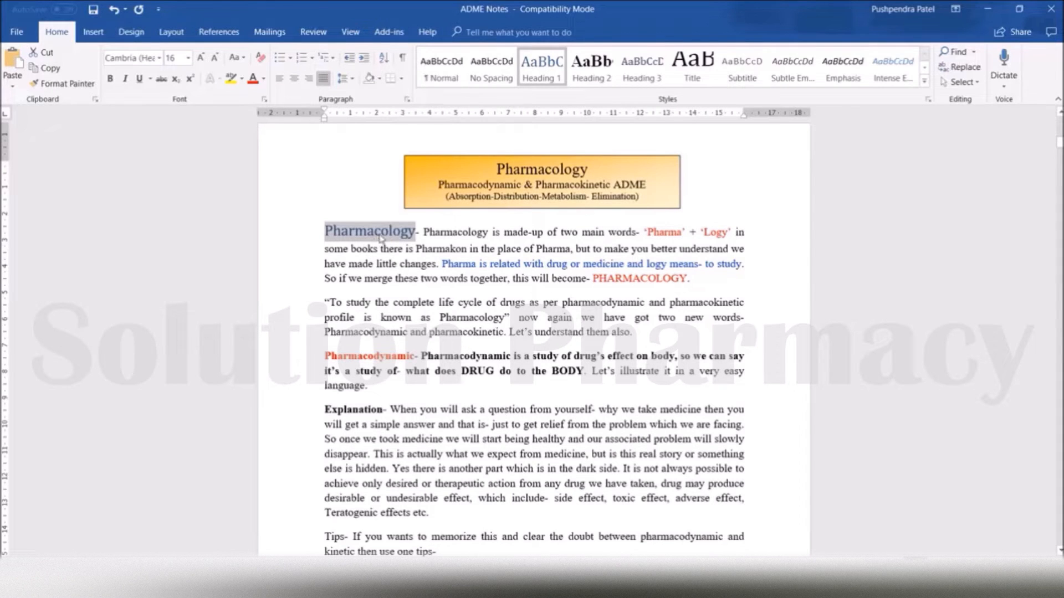
{"action": "left_click", "coordinate": [455, 232]}
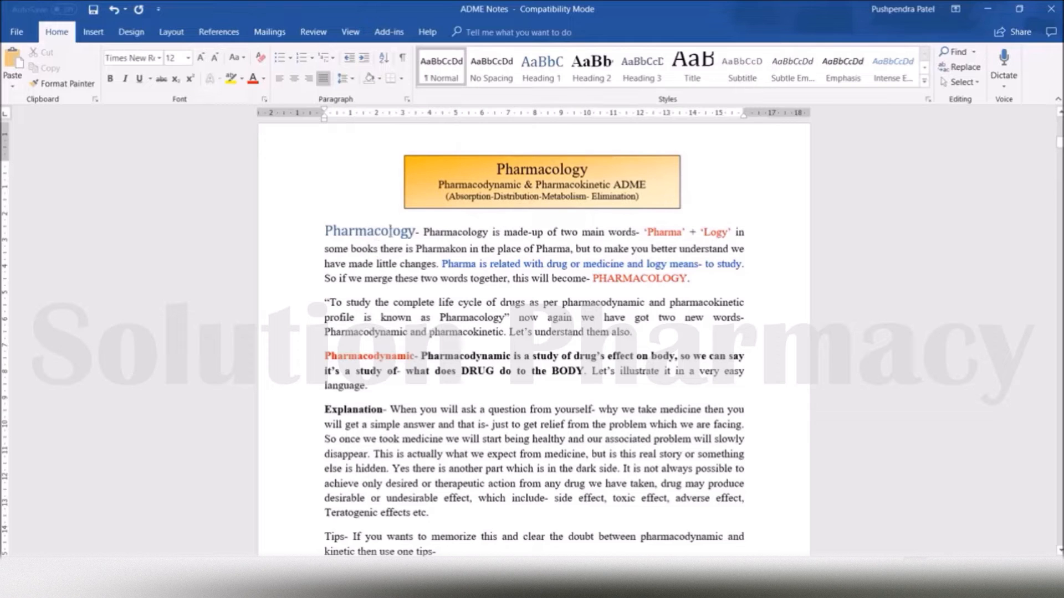
Apply Heading 1 to 'Pharmacodynamic', then scroll on through 'Mechanism of action' and 'Pharmacokinetic'
{"action": "scroll", "scroll_direction": "down", "scroll_amount": 3}
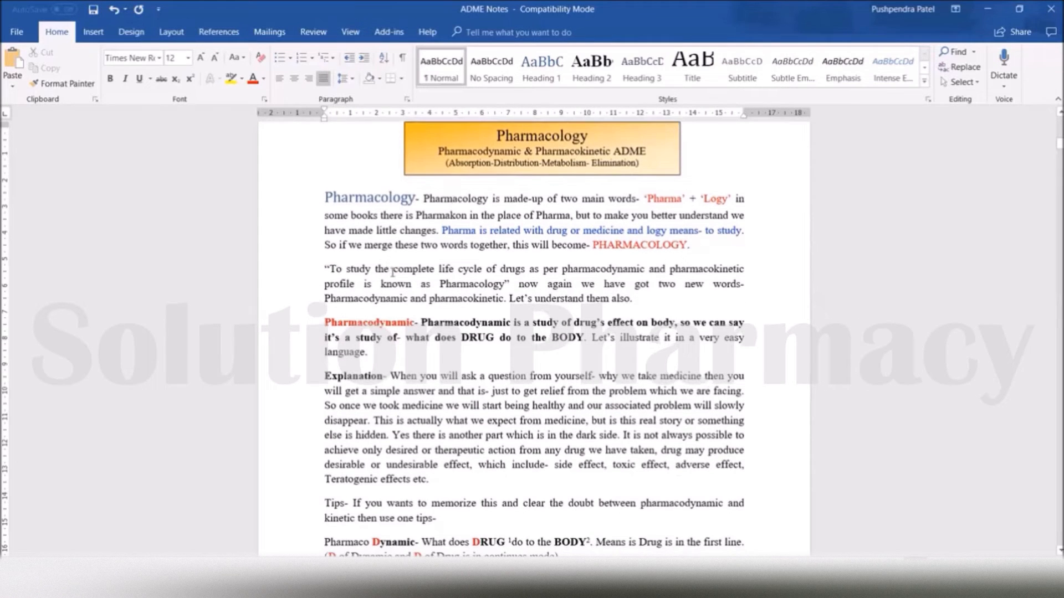
{"action": "scroll", "scroll_direction": "down", "scroll_amount": 3}
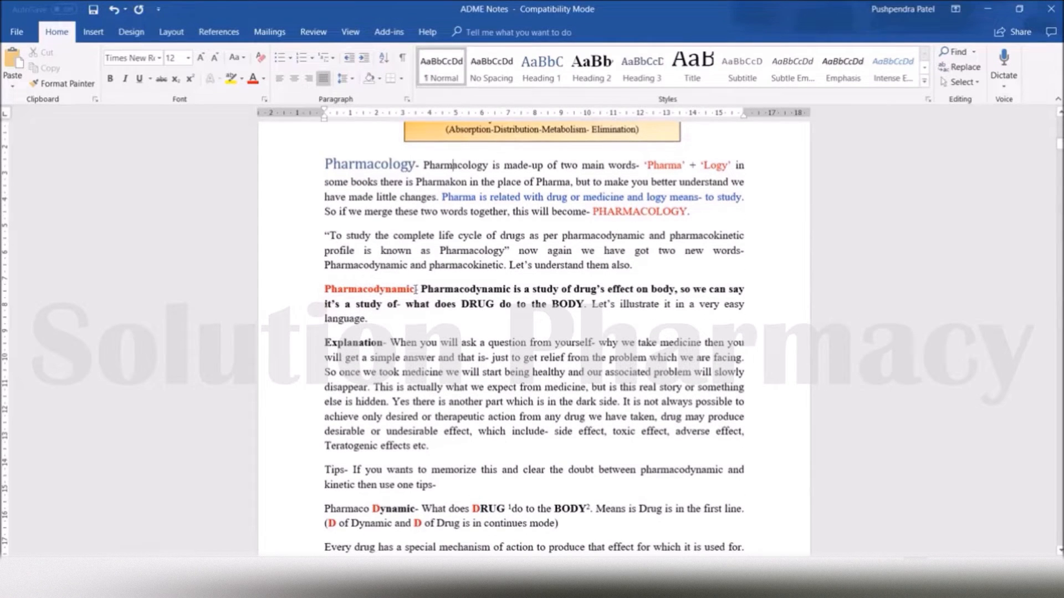
{"action": "double_click", "coordinate": [370, 288]}
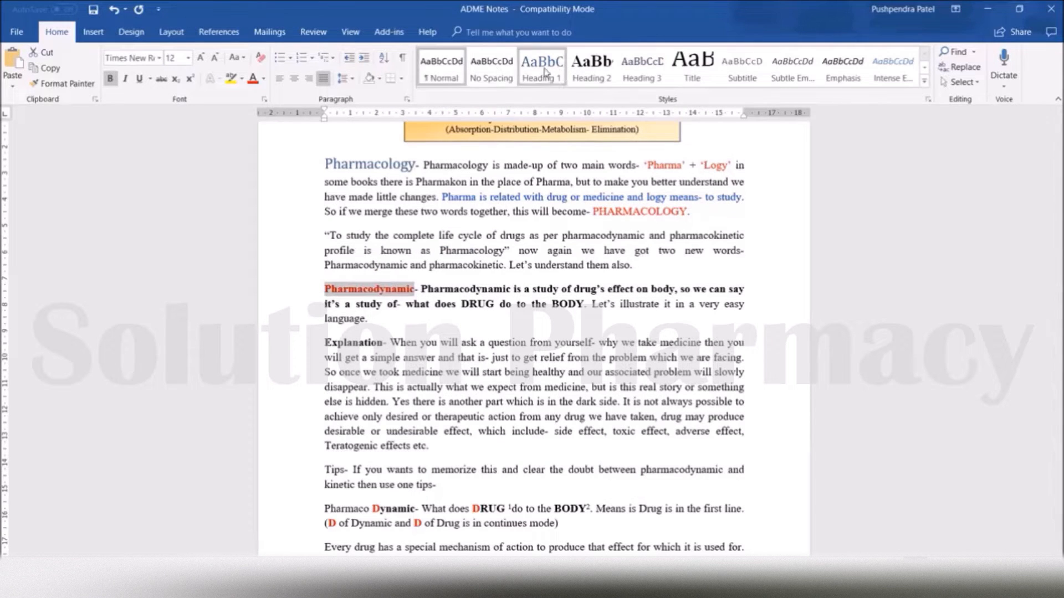
{"action": "left_click", "coordinate": [540, 64]}
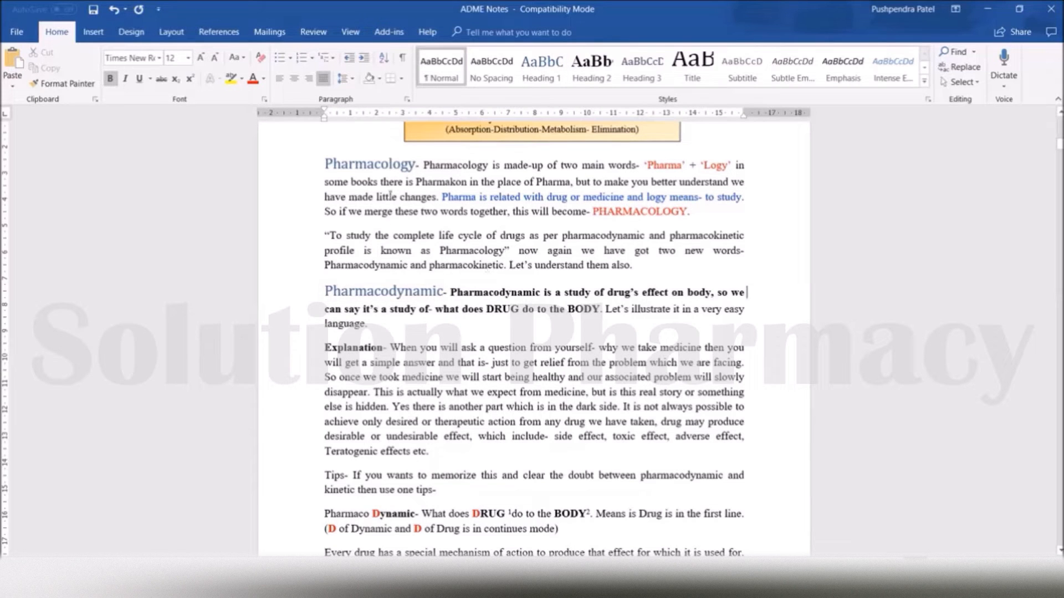
{"action": "scroll", "scroll_direction": "down", "scroll_amount": 3}
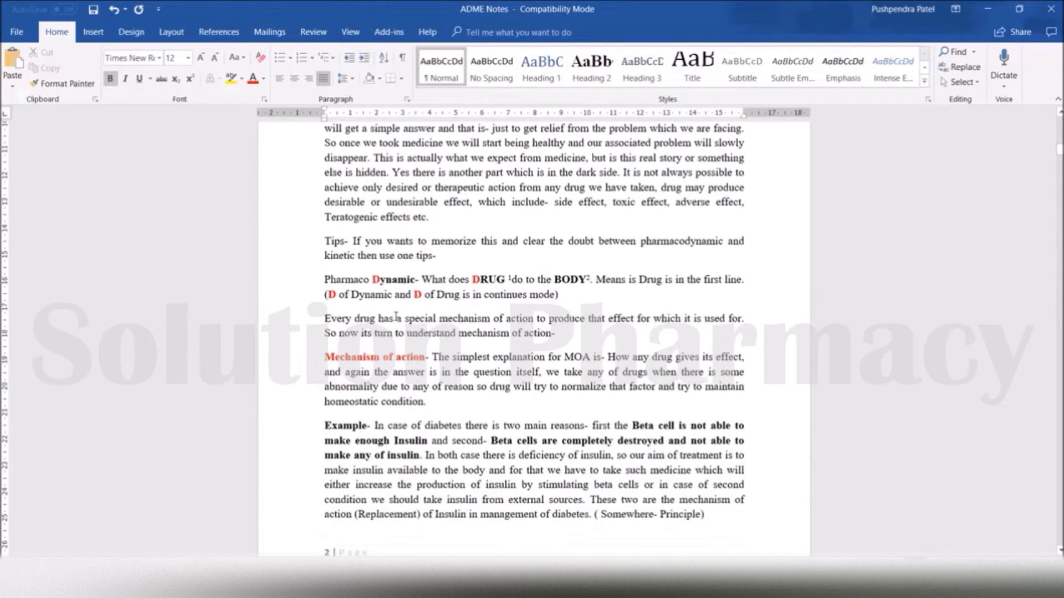
{"action": "scroll", "scroll_direction": "down", "scroll_amount": 3}
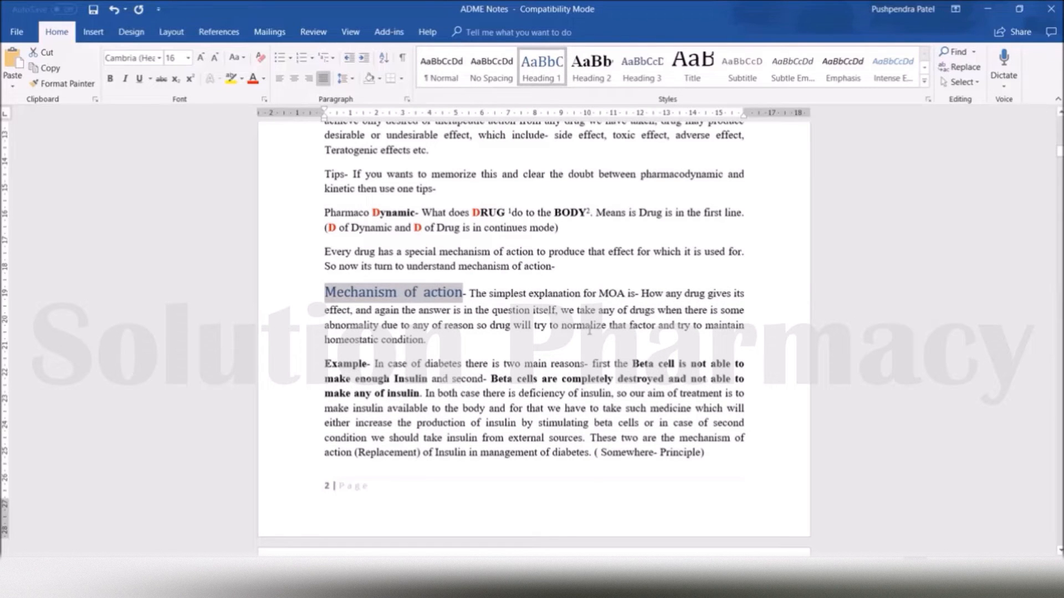
{"action": "scroll", "scroll_direction": "down", "scroll_amount": 3}
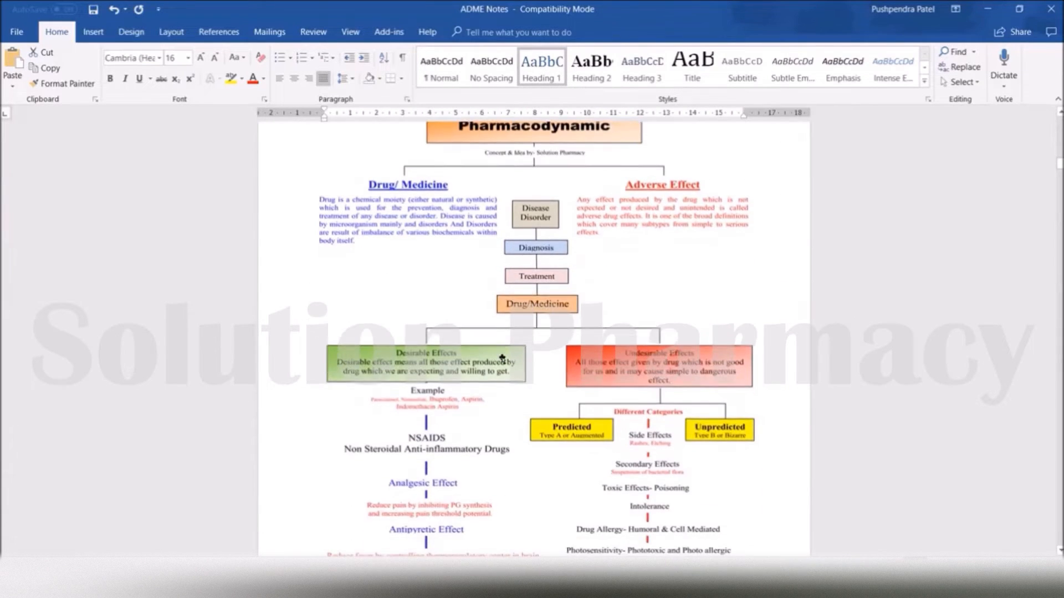
{"action": "scroll", "scroll_direction": "down", "scroll_amount": 3}
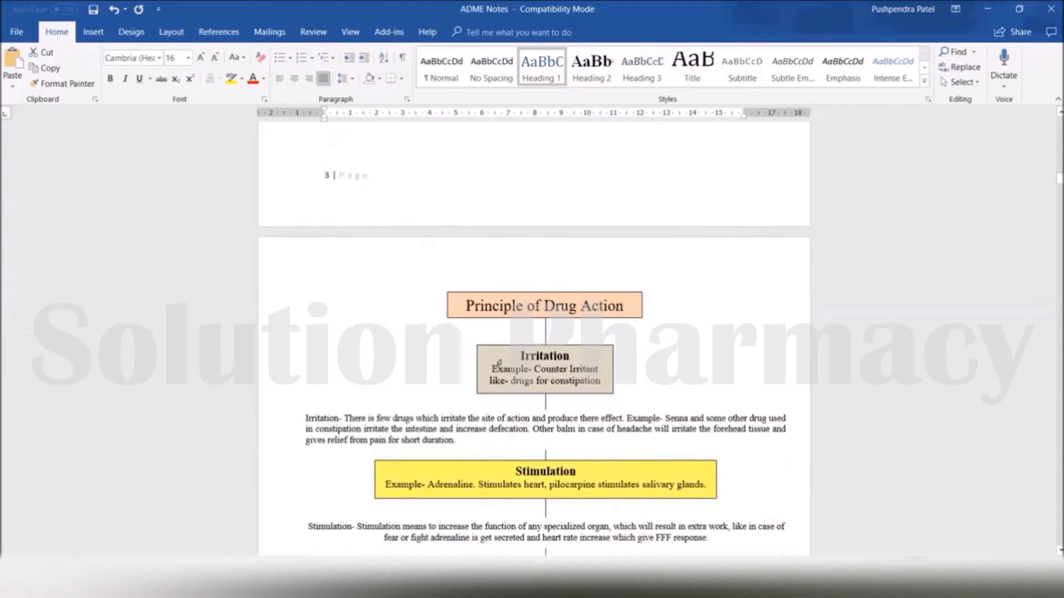
{"action": "scroll", "scroll_direction": "down", "scroll_amount": 3}
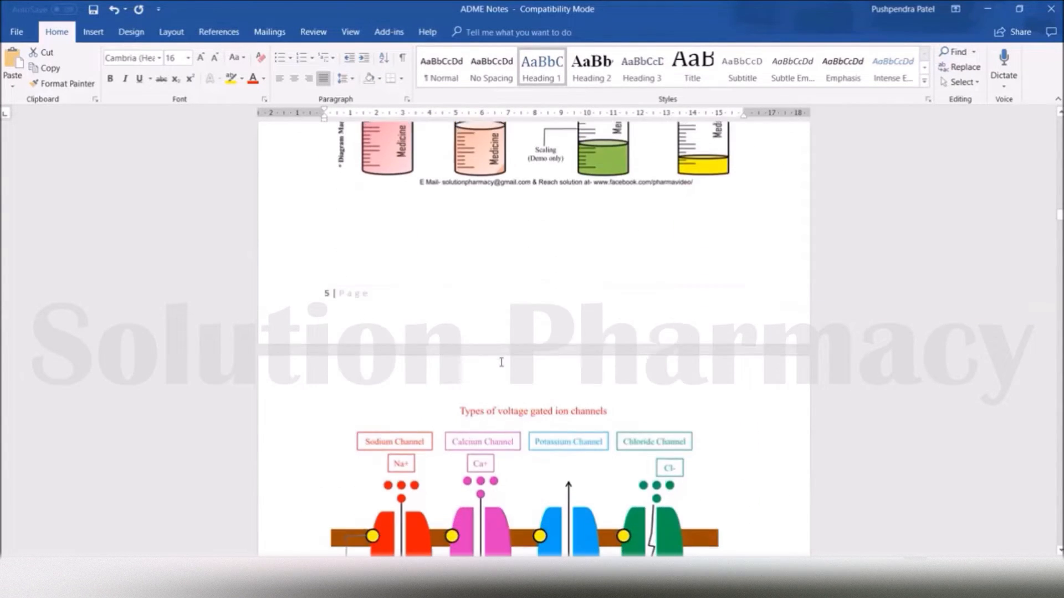
{"action": "scroll", "scroll_direction": "down", "scroll_amount": 3}
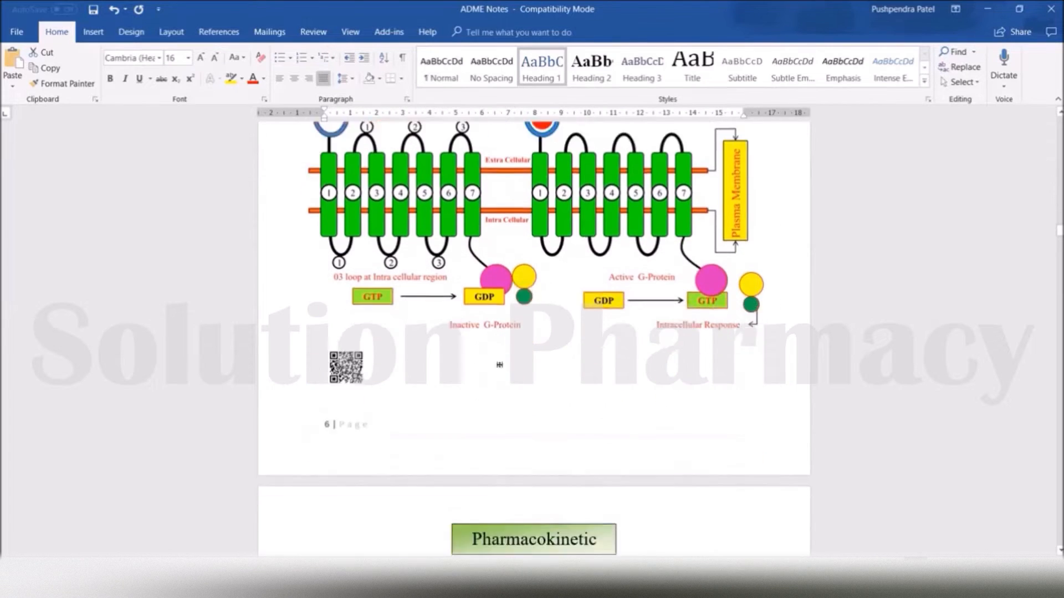
{"action": "scroll", "scroll_direction": "down", "scroll_amount": 3}
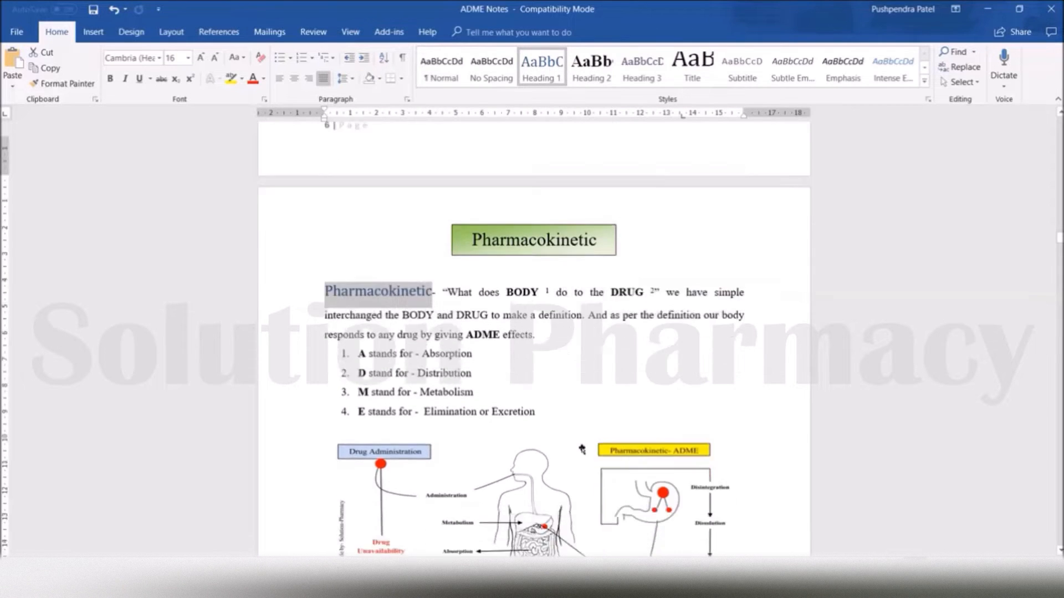
Apply the Heading 2 style to 'Absorption'
{"action": "scroll", "scroll_direction": "down", "scroll_amount": 3}
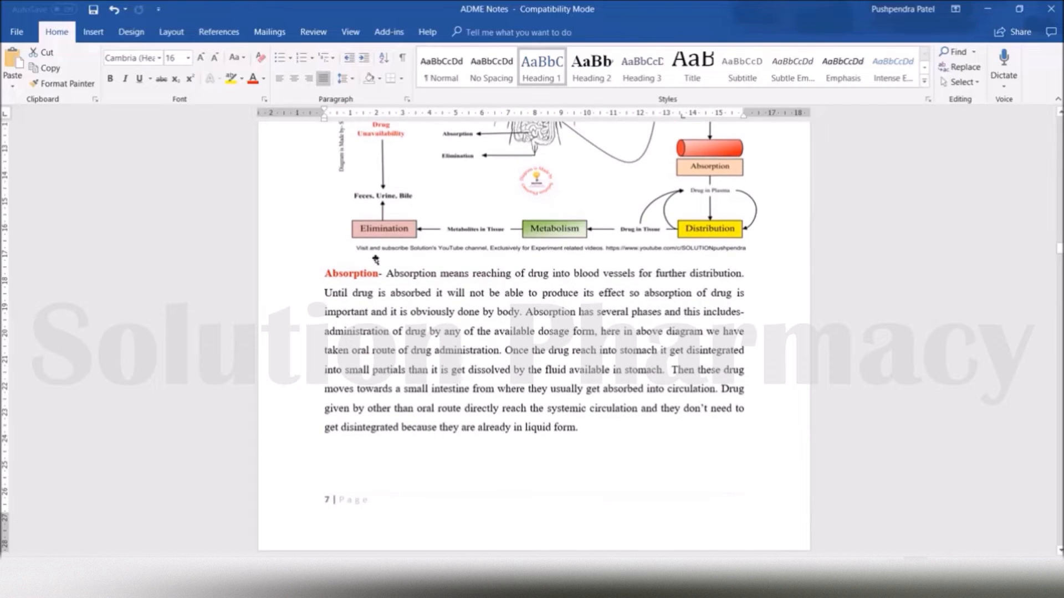
{"action": "double_click", "coordinate": [351, 274]}
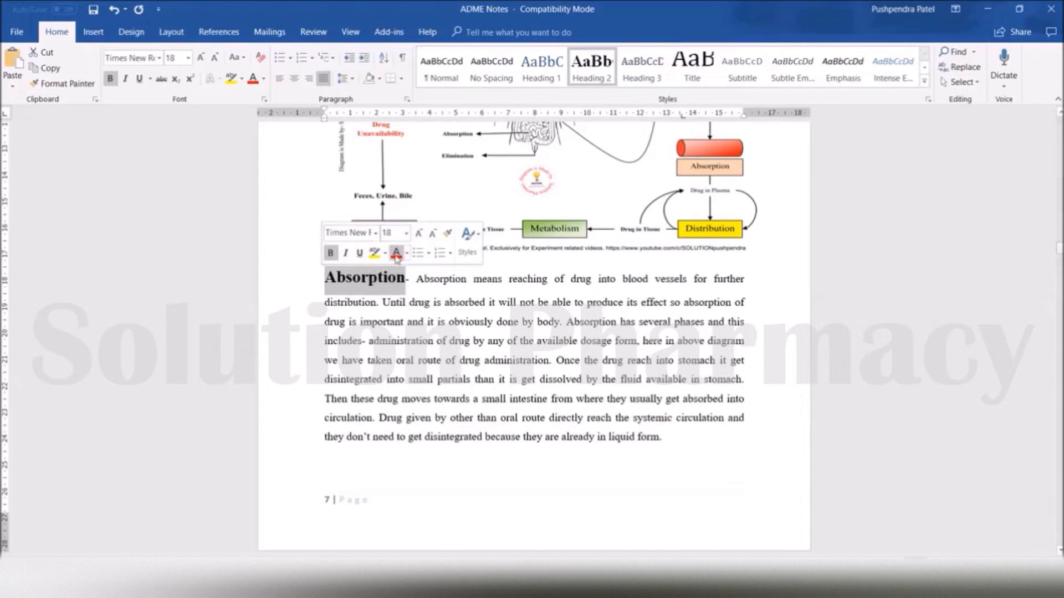
{"action": "left_click", "coordinate": [186, 57]}
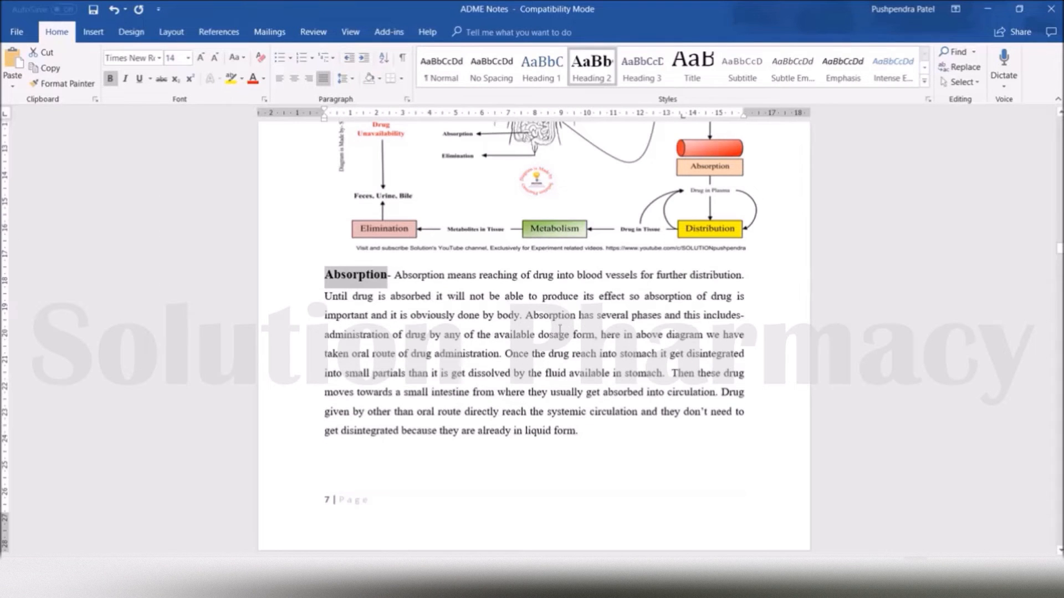
Make 'Transport Process Across Cell Membrane' a centred Heading 1
{"action": "scroll", "scroll_direction": "down", "scroll_amount": 3}
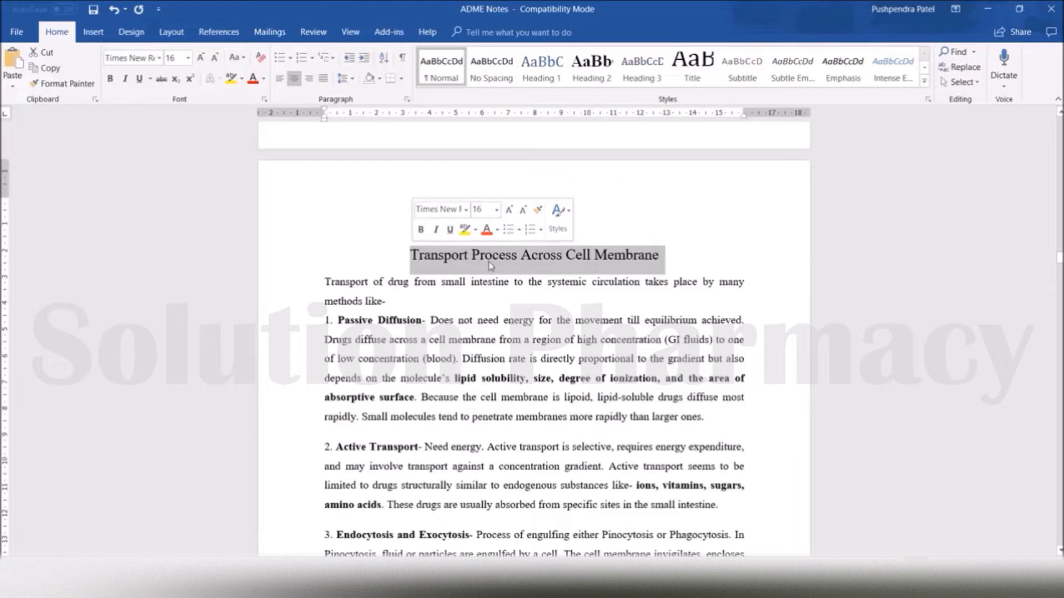
{"action": "mouse_move", "coordinate": [522, 263]}
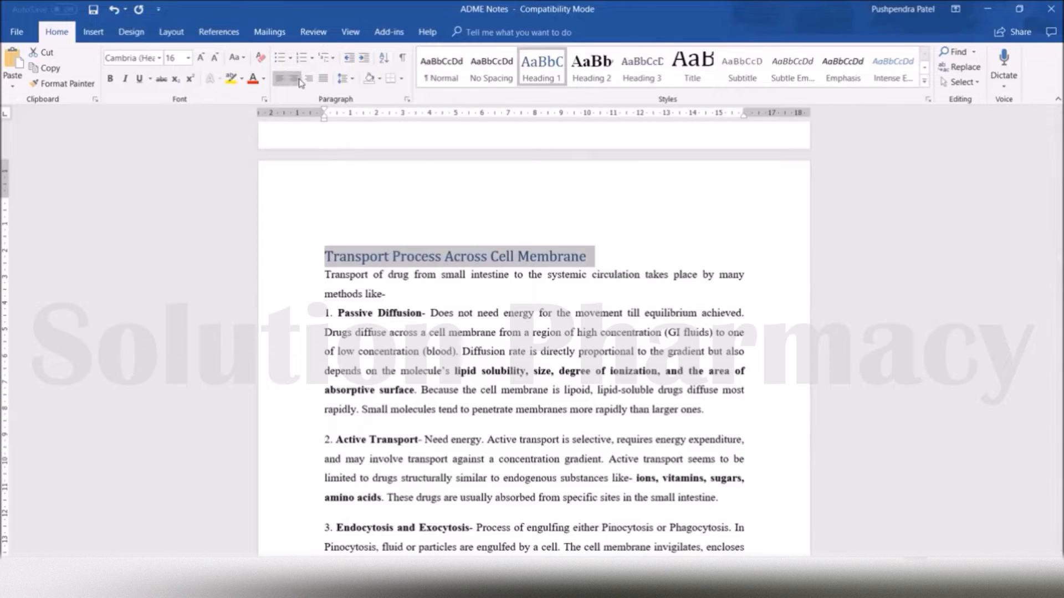
{"action": "left_click", "coordinate": [293, 79]}
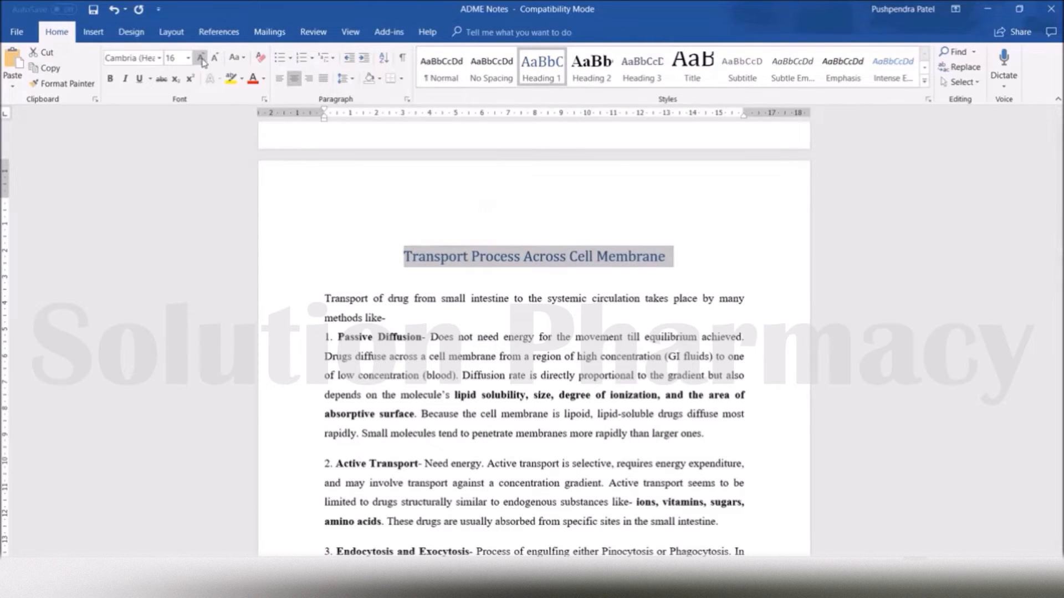
{"action": "left_click", "coordinate": [200, 56]}
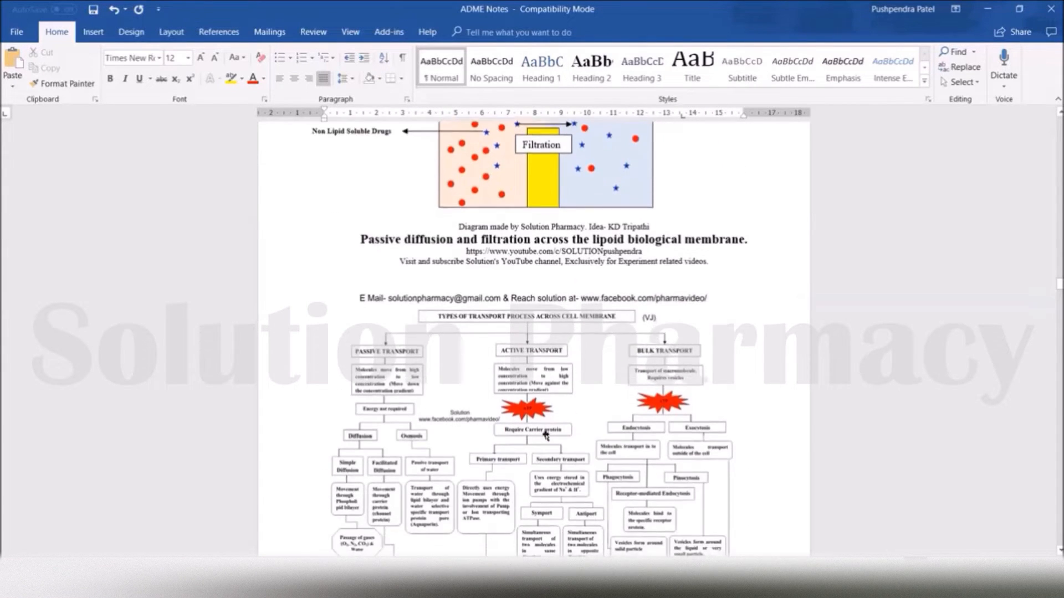
Scroll through the remaining sections toward 'Excretion-' and 'Important terms and definition'
{"action": "scroll", "scroll_direction": "down", "scroll_amount": 3}
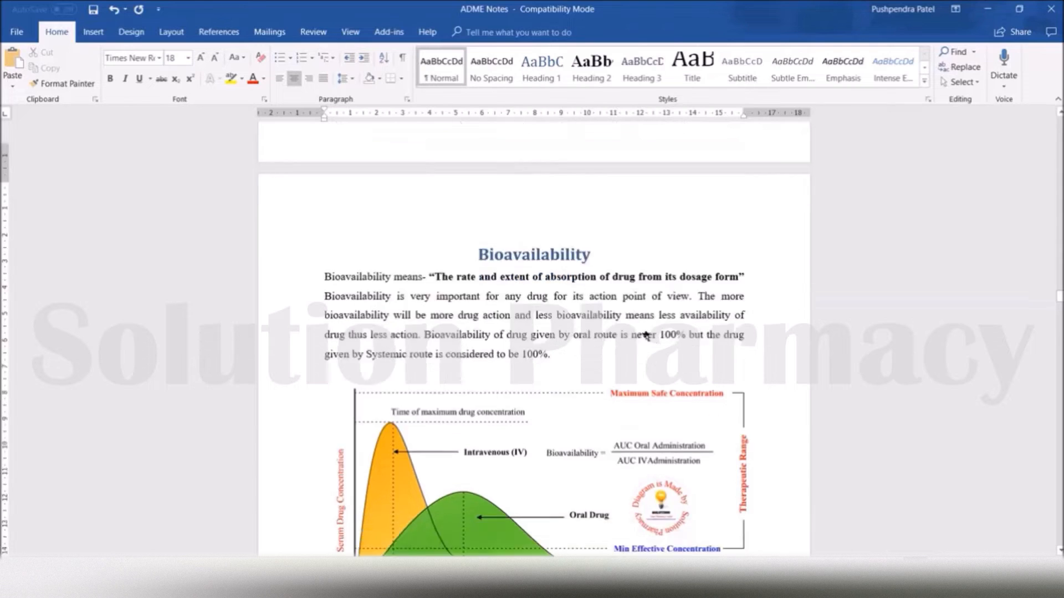
{"action": "scroll", "scroll_direction": "down", "scroll_amount": 3}
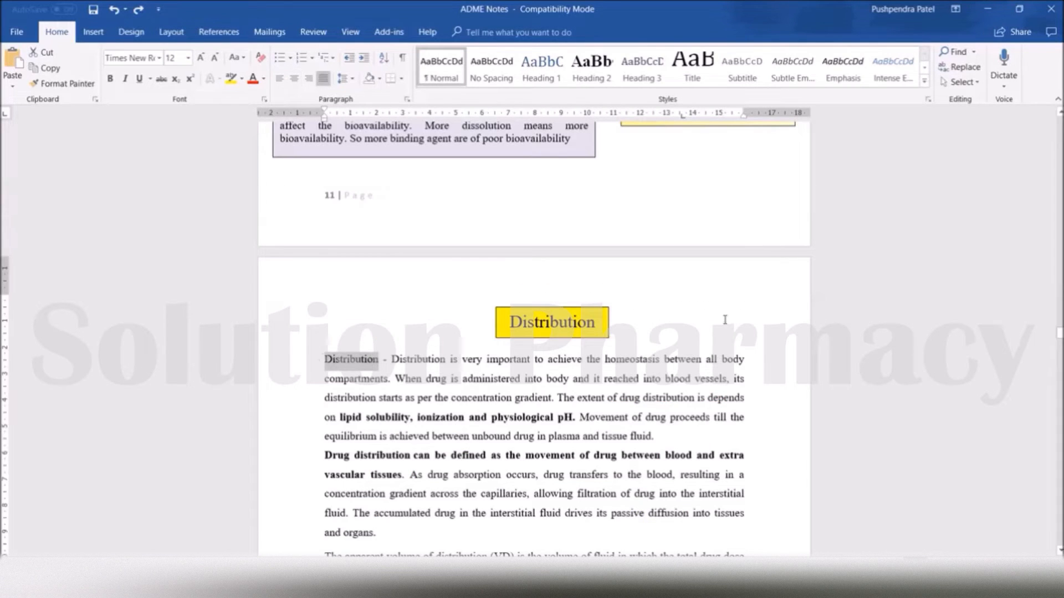
{"action": "scroll", "scroll_direction": "down", "scroll_amount": 3}
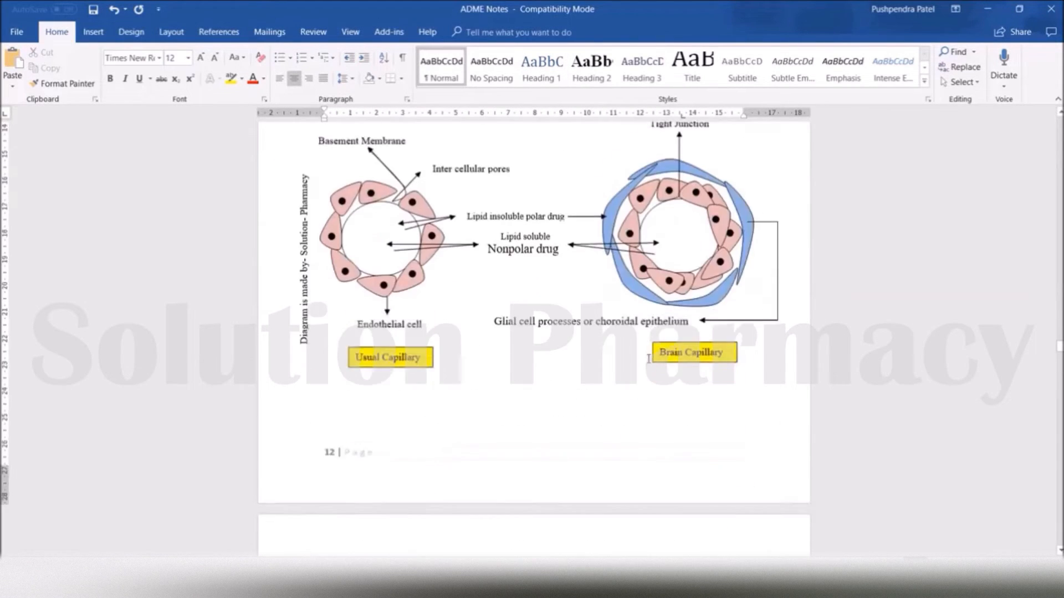
{"action": "scroll", "scroll_direction": "down", "scroll_amount": 3}
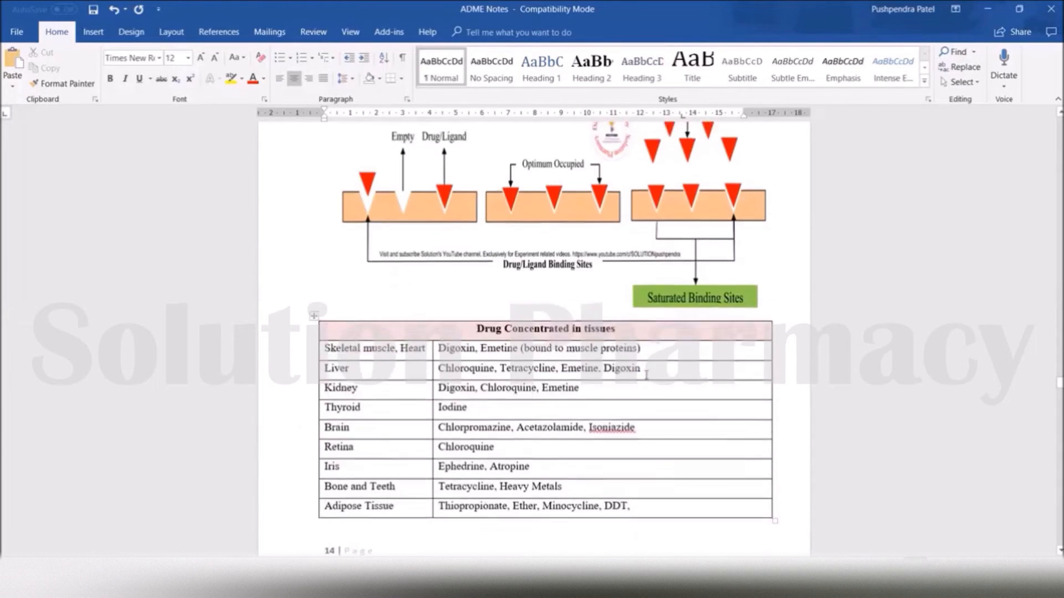
{"action": "scroll", "scroll_direction": "down", "scroll_amount": 3}
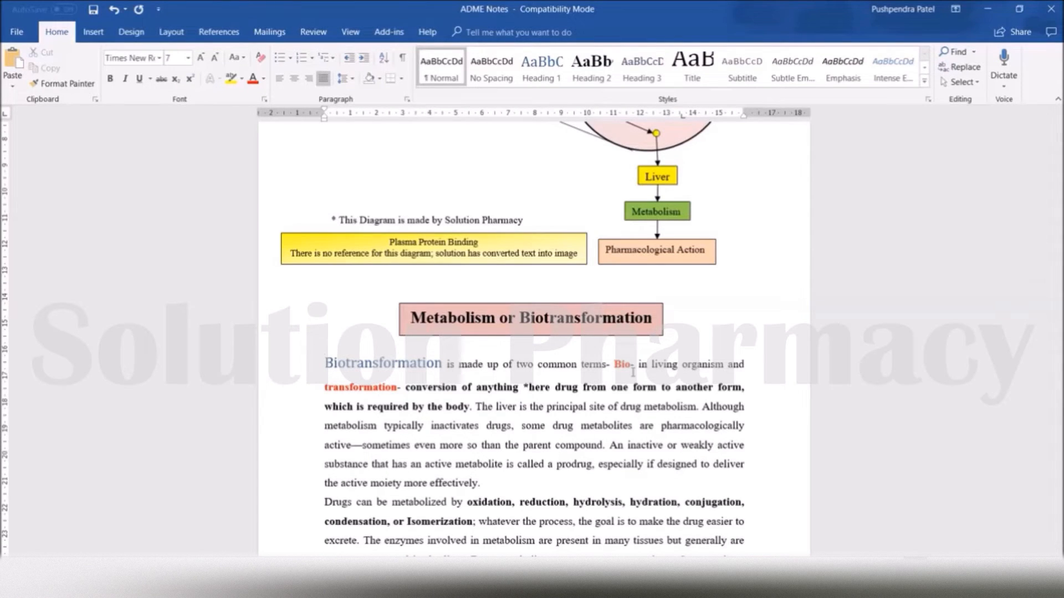
{"action": "scroll", "scroll_direction": "down", "scroll_amount": 3}
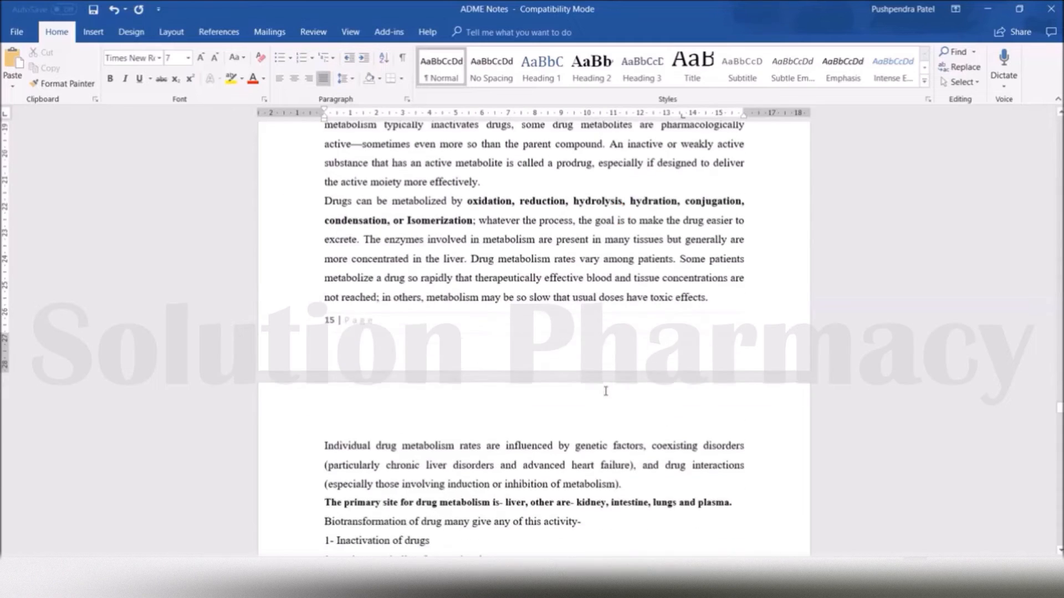
{"action": "scroll", "scroll_direction": "down", "scroll_amount": 3}
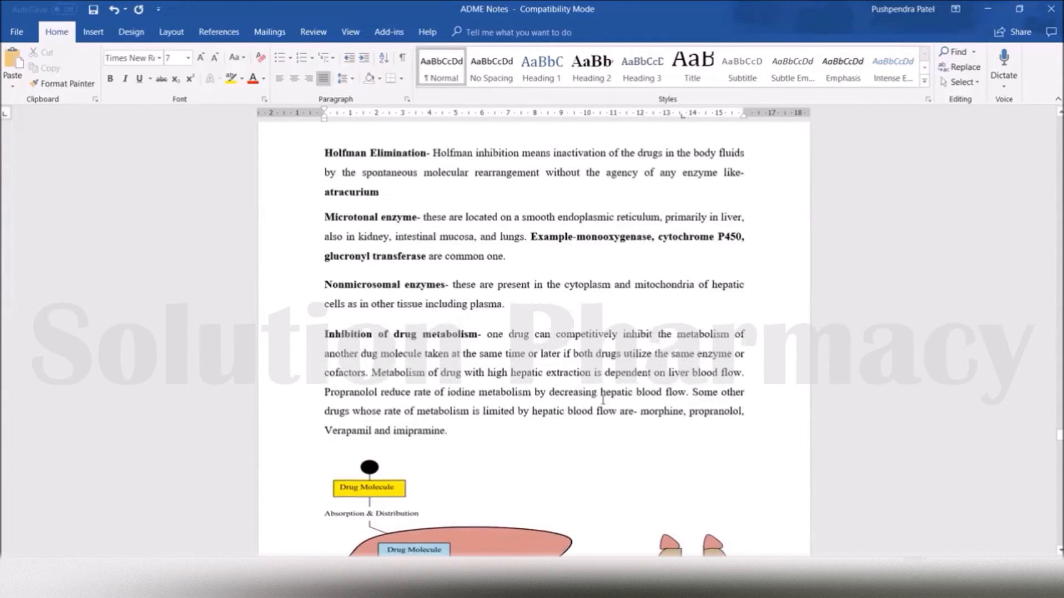
{"action": "scroll", "scroll_direction": "down", "scroll_amount": 3}
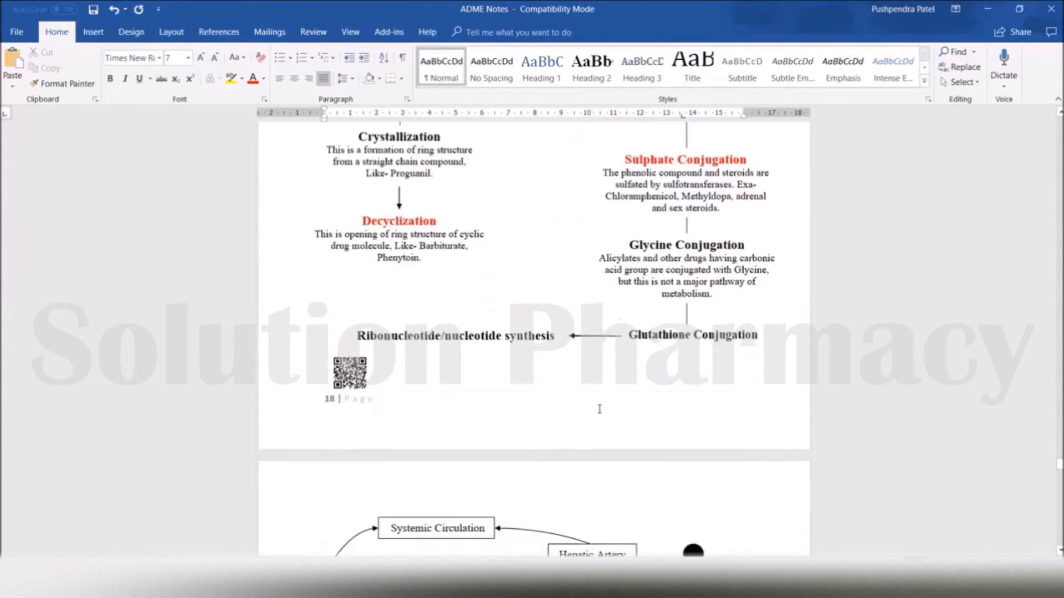
{"action": "scroll", "scroll_direction": "down", "scroll_amount": 3}
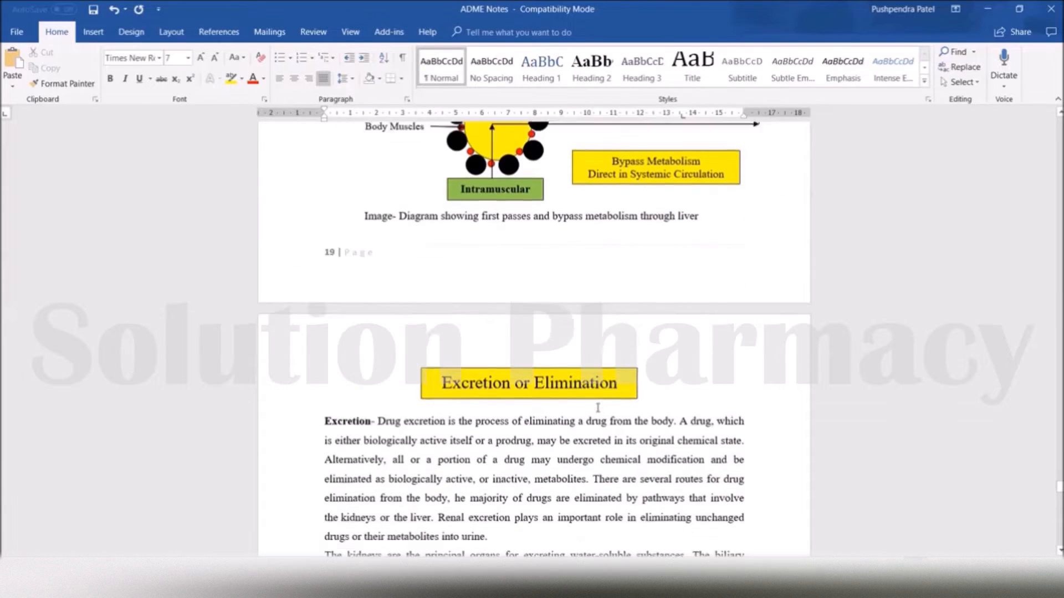
{"action": "scroll", "scroll_direction": "down", "scroll_amount": 3}
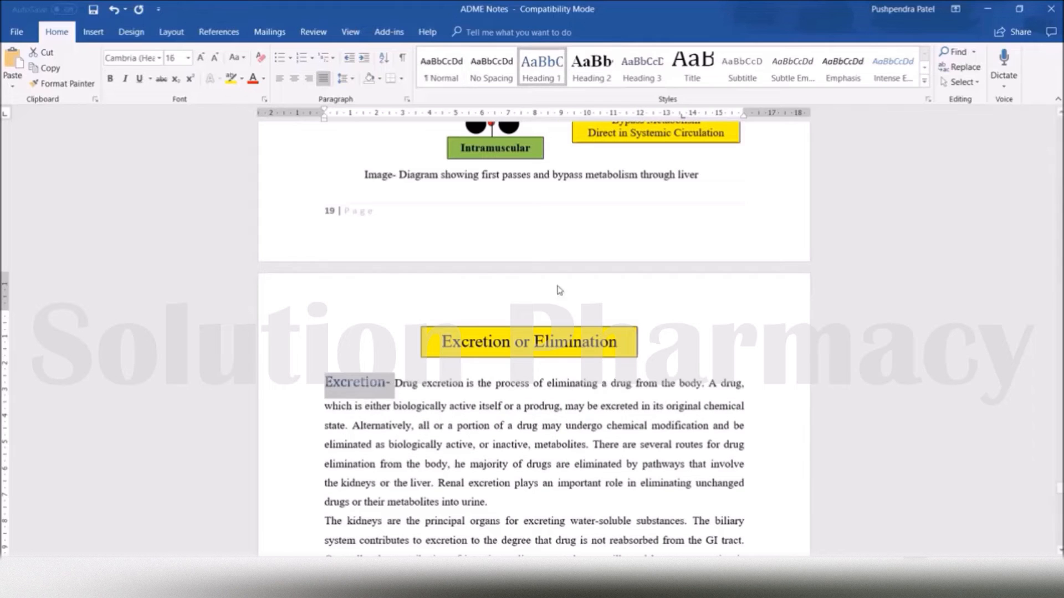
{"action": "scroll", "scroll_direction": "down", "scroll_amount": 3}
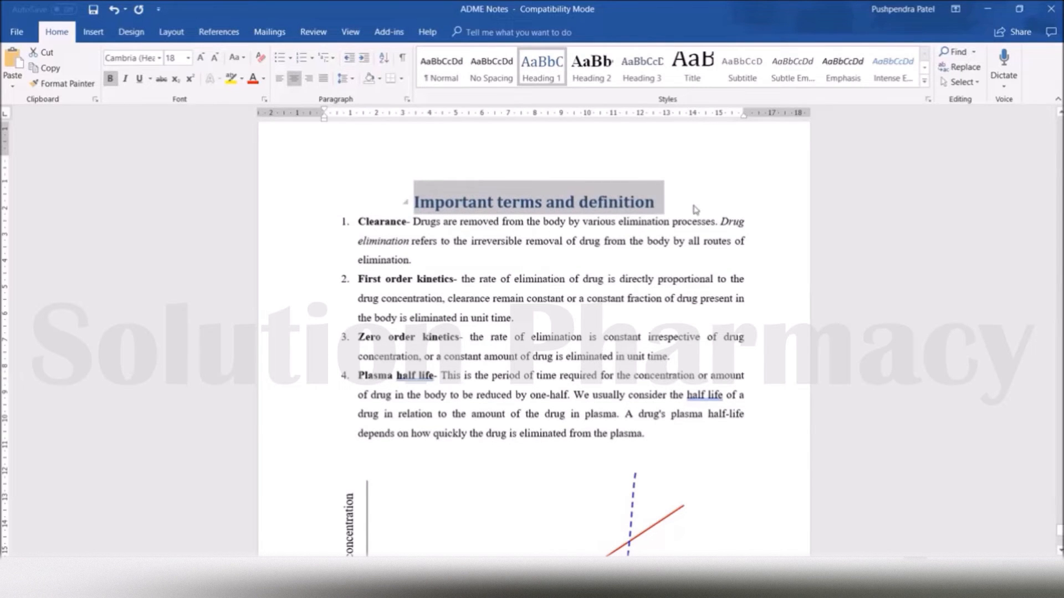
Show the Navigation Pane beside the Table of Contents page to review the headings
{"action": "scroll", "scroll_direction": "down", "scroll_amount": 3}
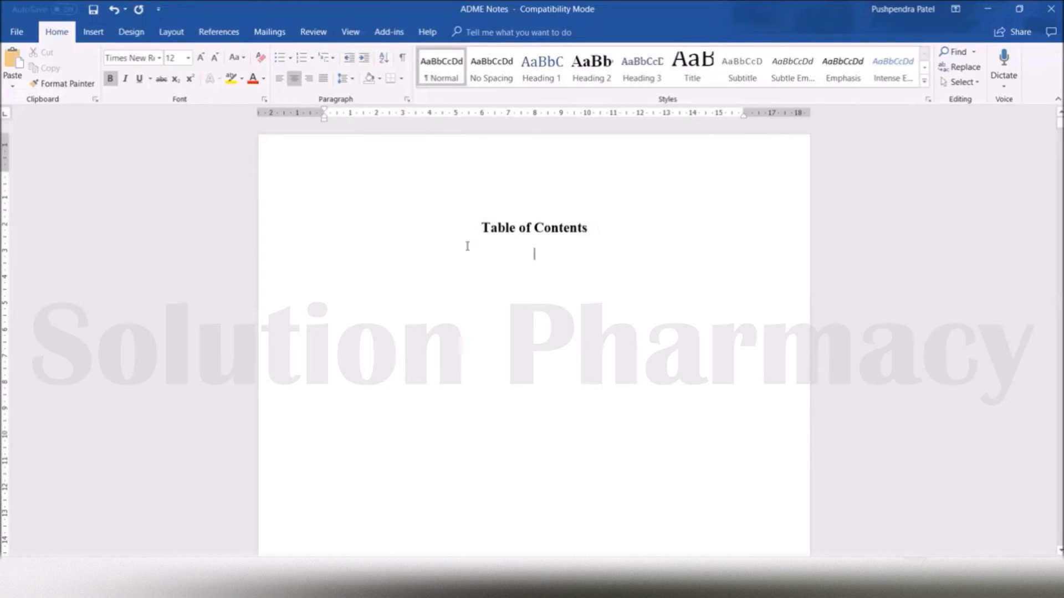
{"action": "left_click", "coordinate": [350, 32]}
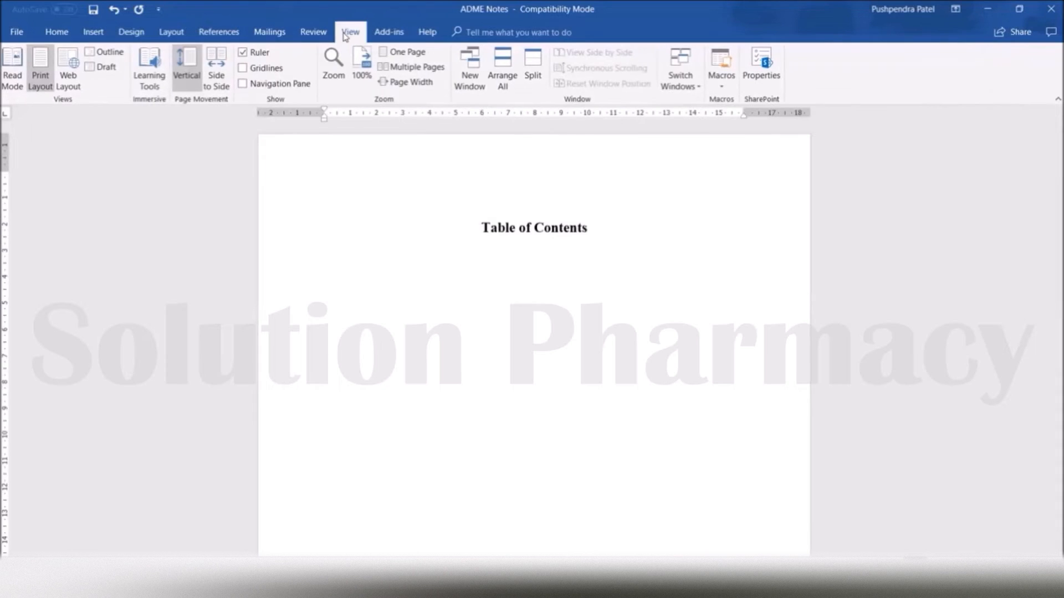
{"action": "mouse_move", "coordinate": [243, 83]}
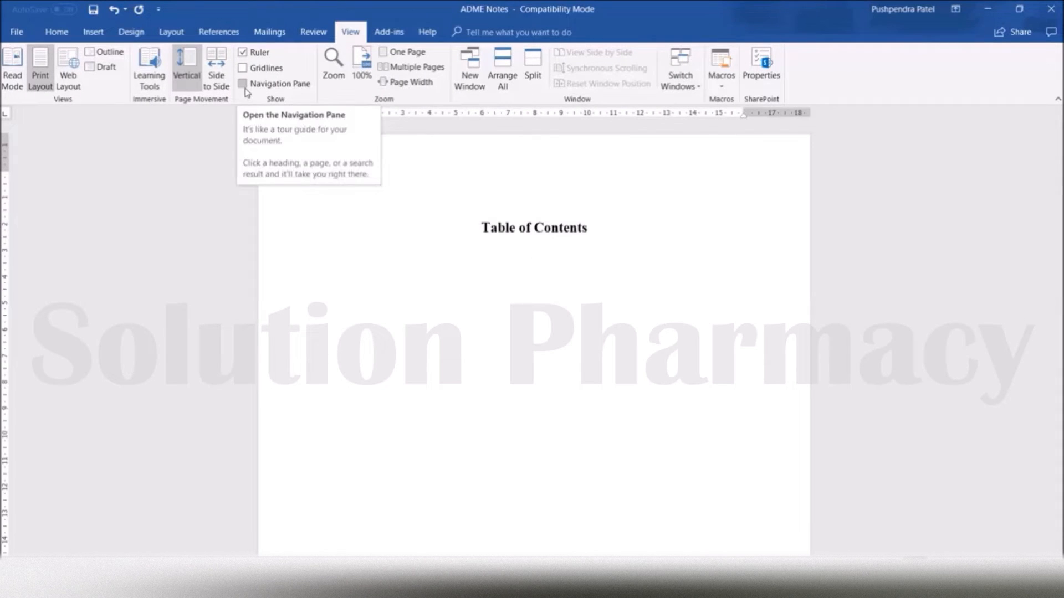
{"action": "left_click", "coordinate": [243, 84]}
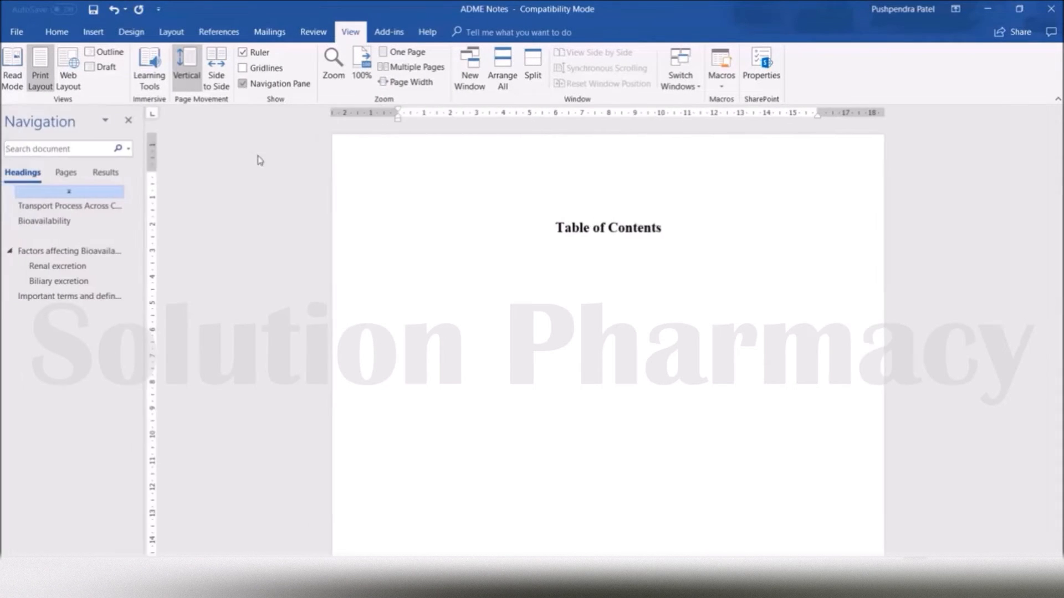
{"action": "left_click", "coordinate": [58, 266]}
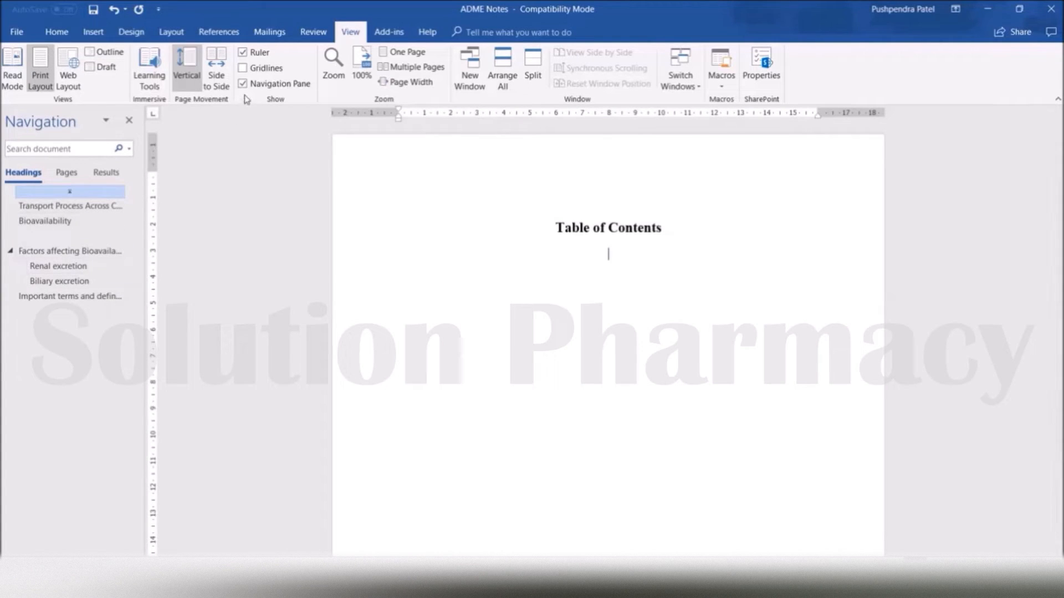
{"action": "mouse_move", "coordinate": [243, 83]}
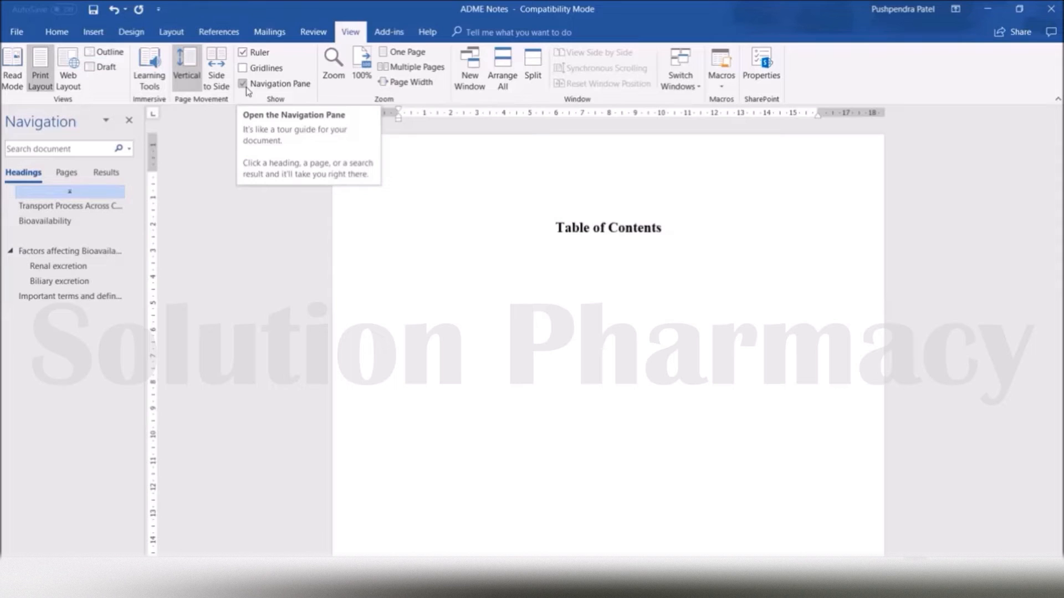
Close the Navigation Pane and browse the built-in Table of Contents gallery under References
{"action": "left_click", "coordinate": [242, 84]}
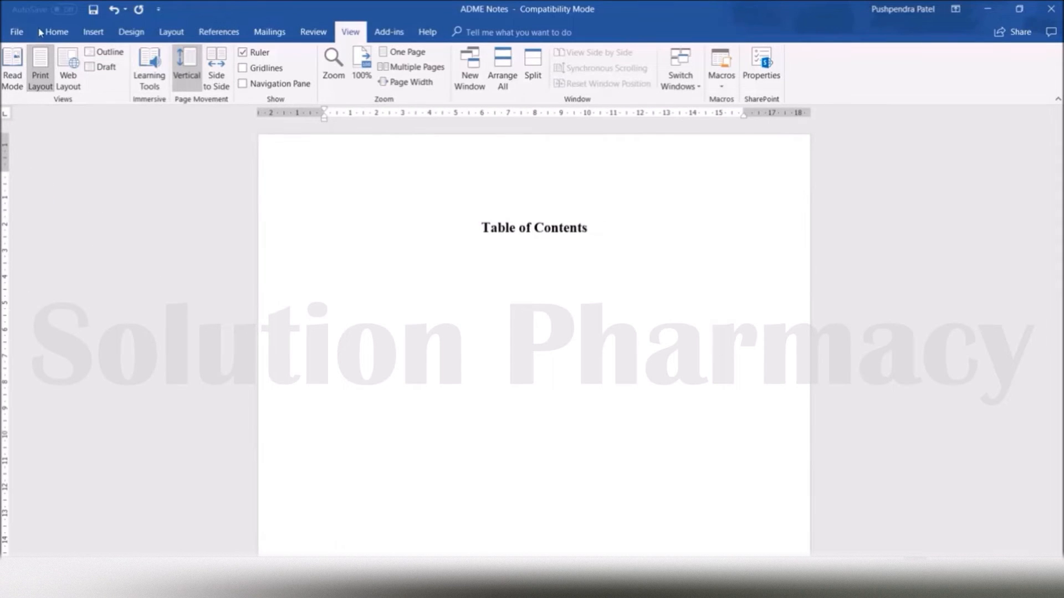
{"action": "left_click", "coordinate": [55, 32]}
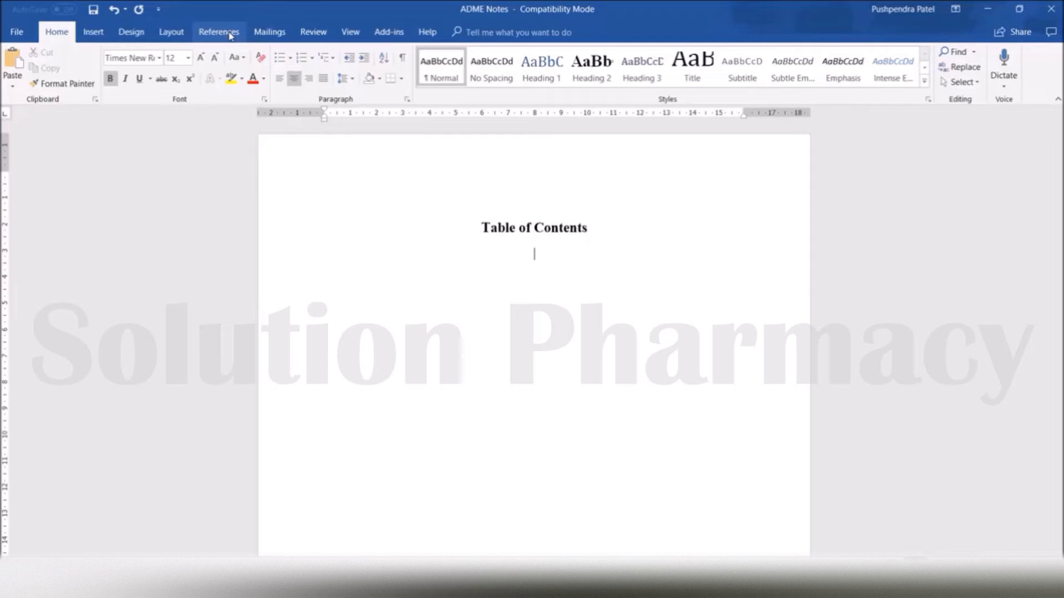
{"action": "left_click", "coordinate": [218, 32]}
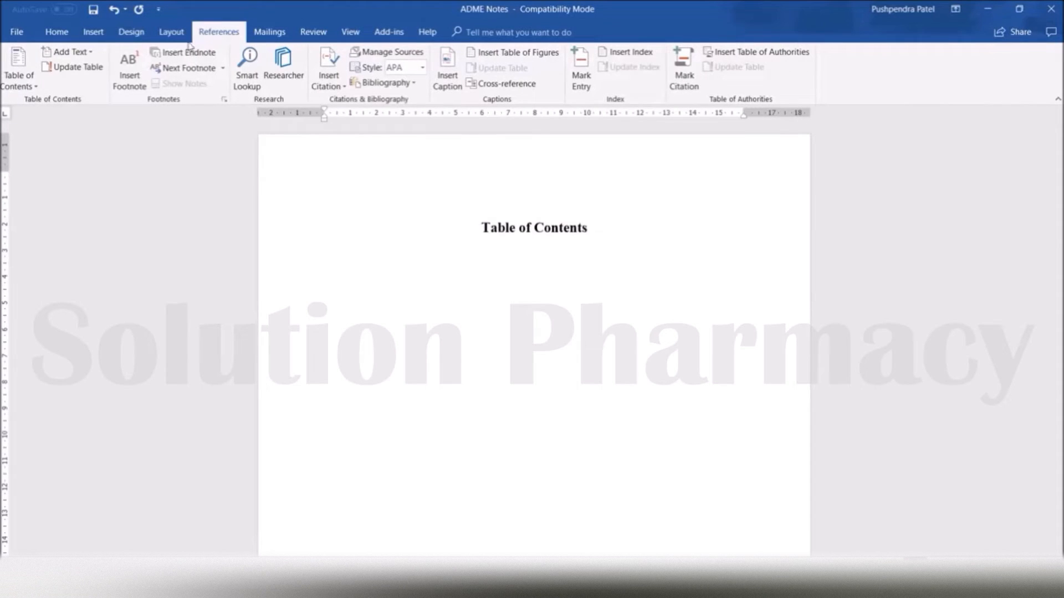
{"action": "mouse_move", "coordinate": [19, 67]}
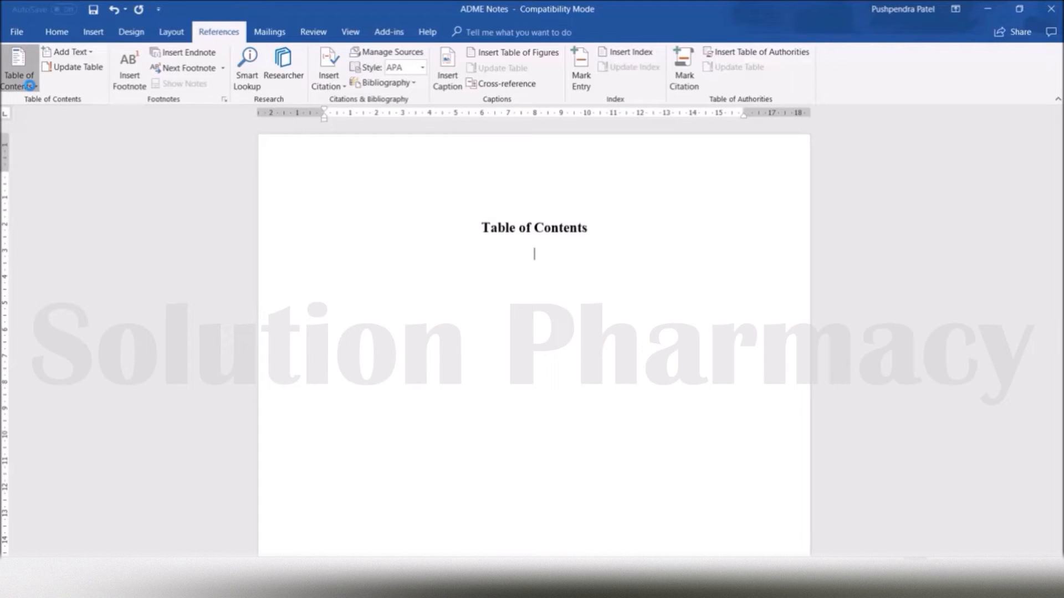
{"action": "left_click", "coordinate": [20, 67]}
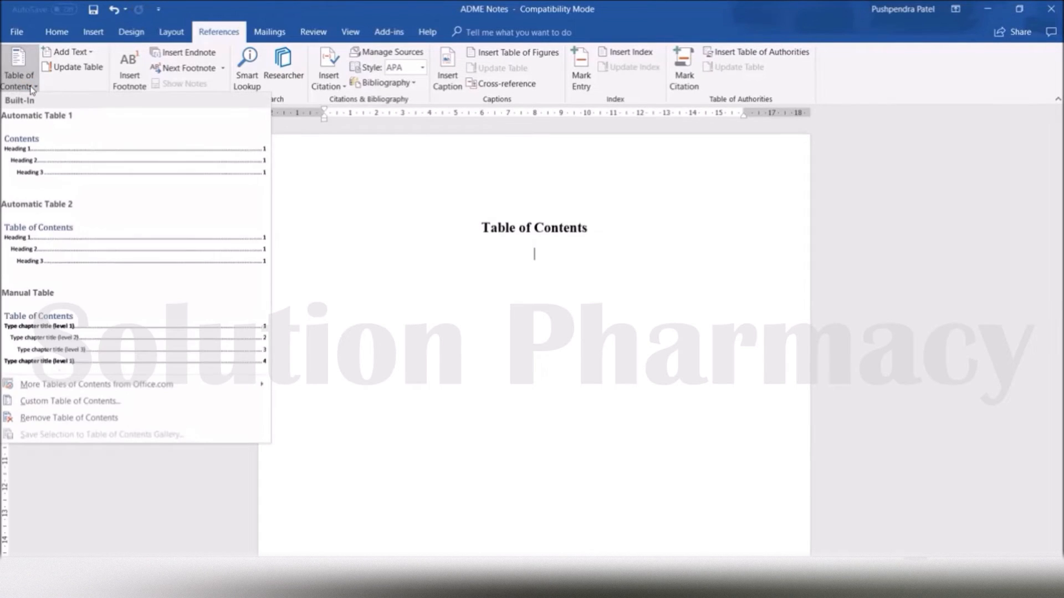
{"action": "mouse_move", "coordinate": [48, 175]}
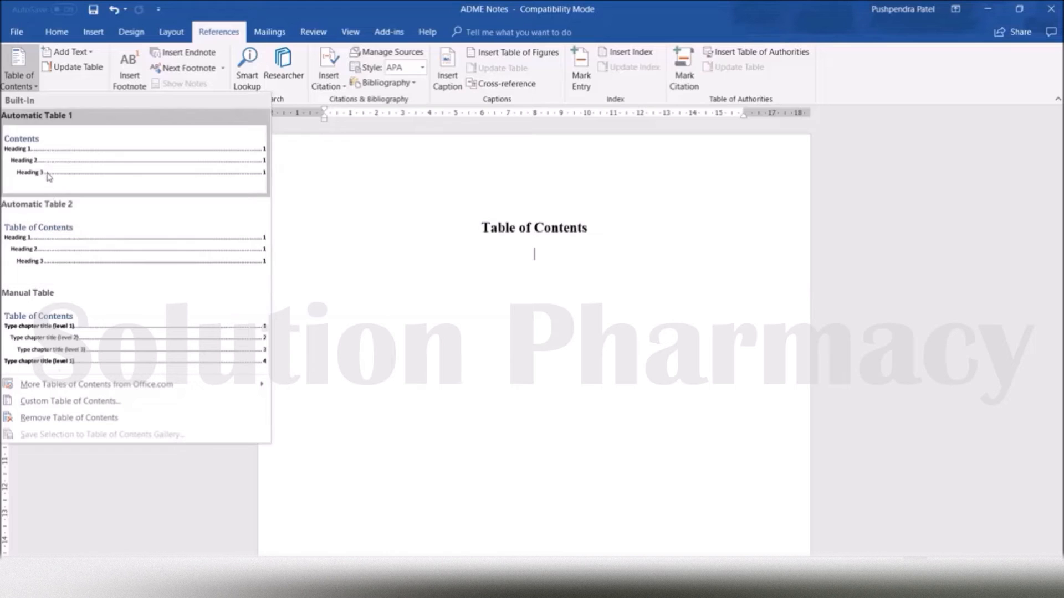
{"action": "mouse_move", "coordinate": [86, 209]}
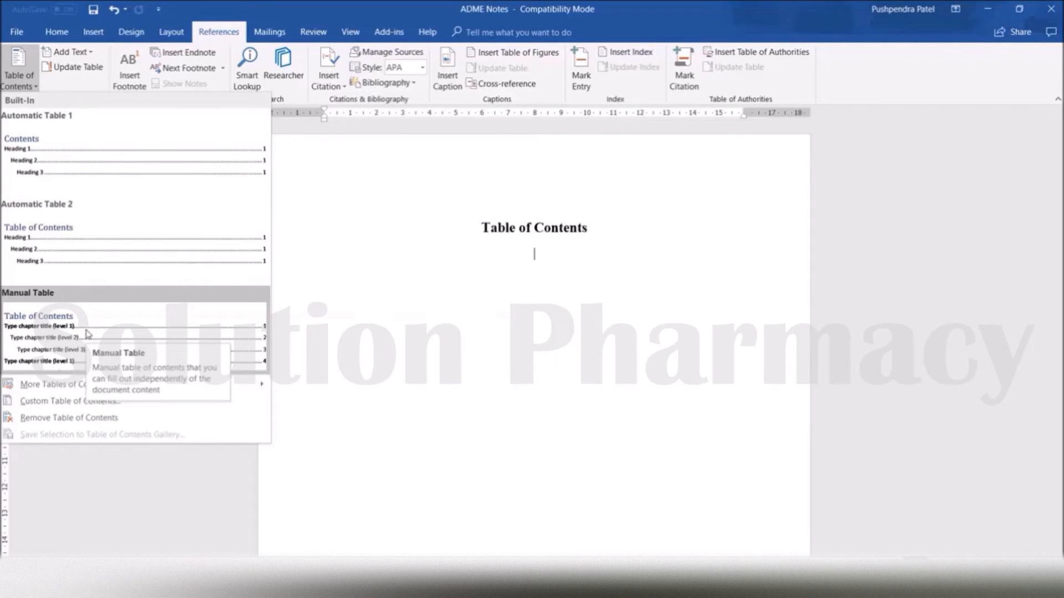
{"action": "mouse_move", "coordinate": [69, 400]}
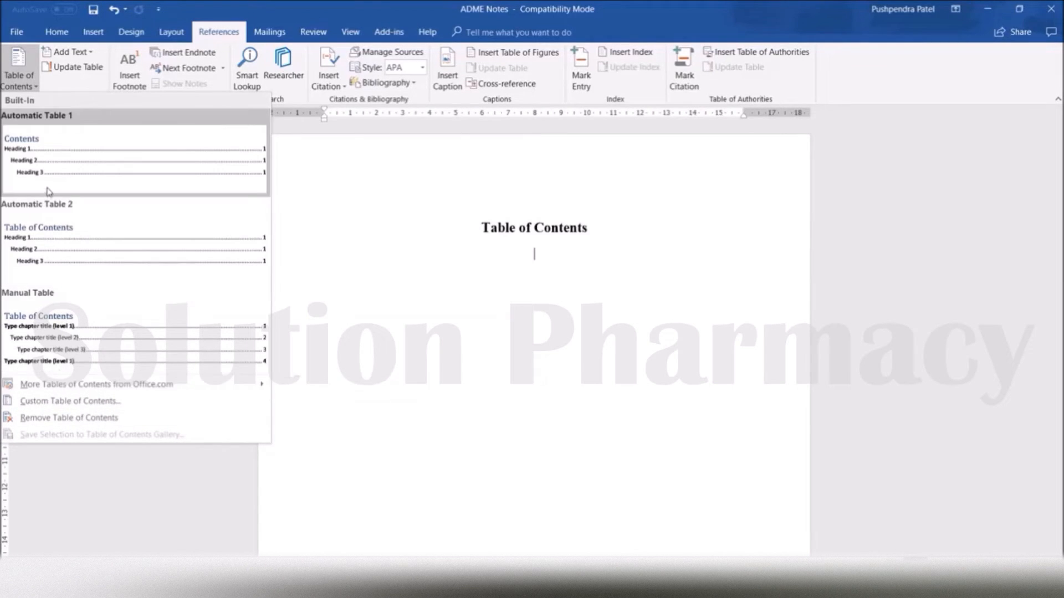
{"action": "mouse_move", "coordinate": [54, 172]}
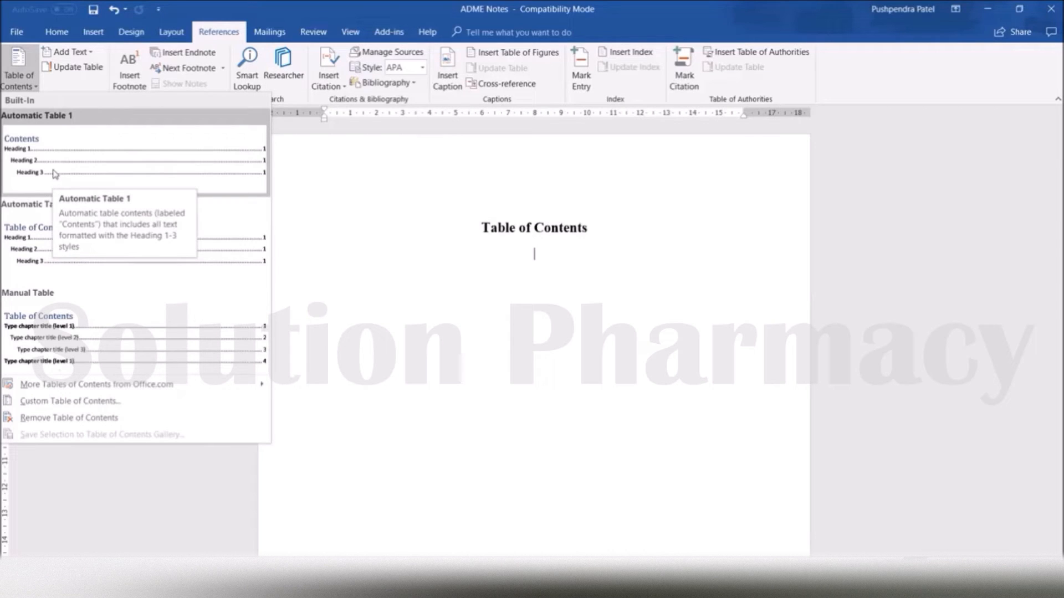
{"action": "mouse_move", "coordinate": [57, 170]}
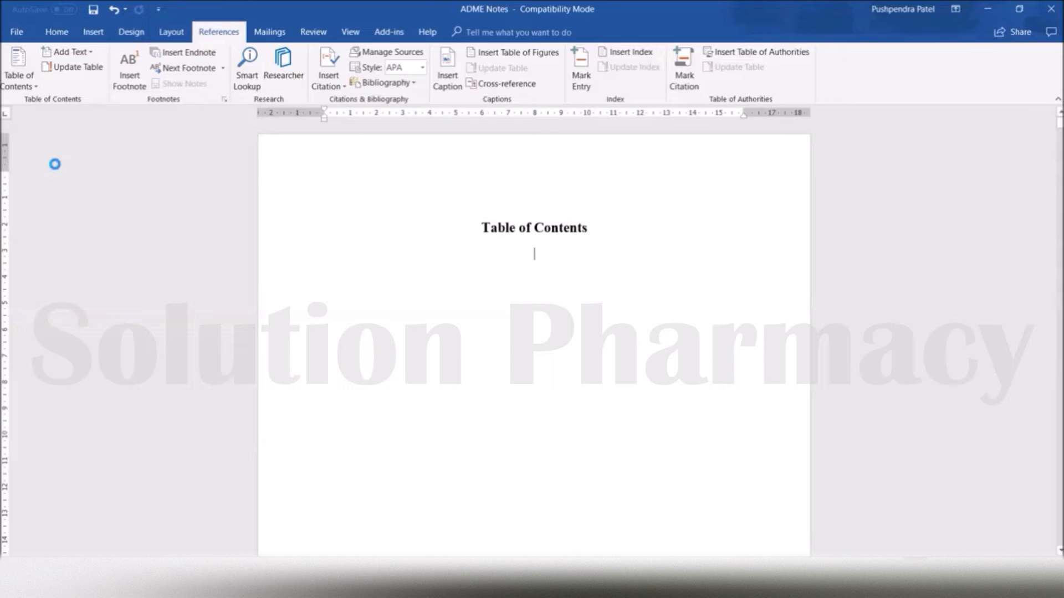
Insert an automatic table of contents under the 'Table of Contents' title
{"action": "left_click", "coordinate": [18, 67]}
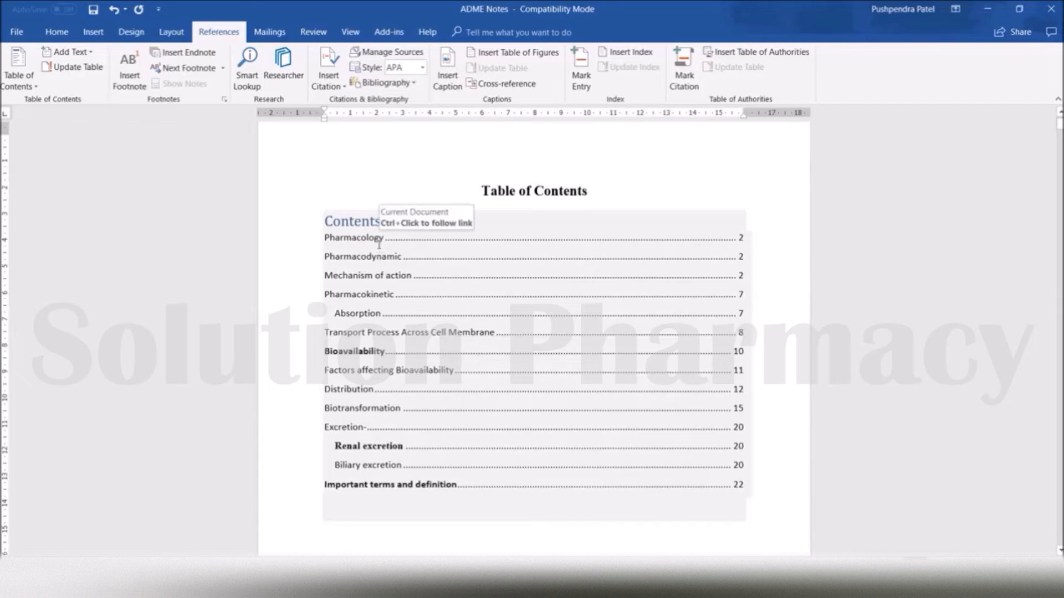
{"action": "mouse_move", "coordinate": [505, 237]}
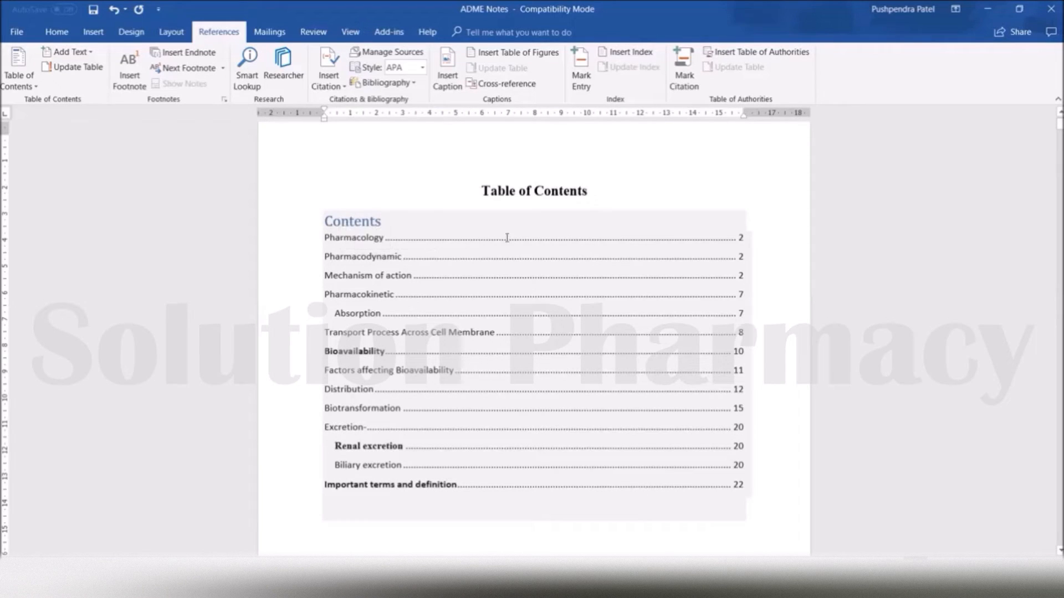
{"action": "mouse_move", "coordinate": [746, 288]}
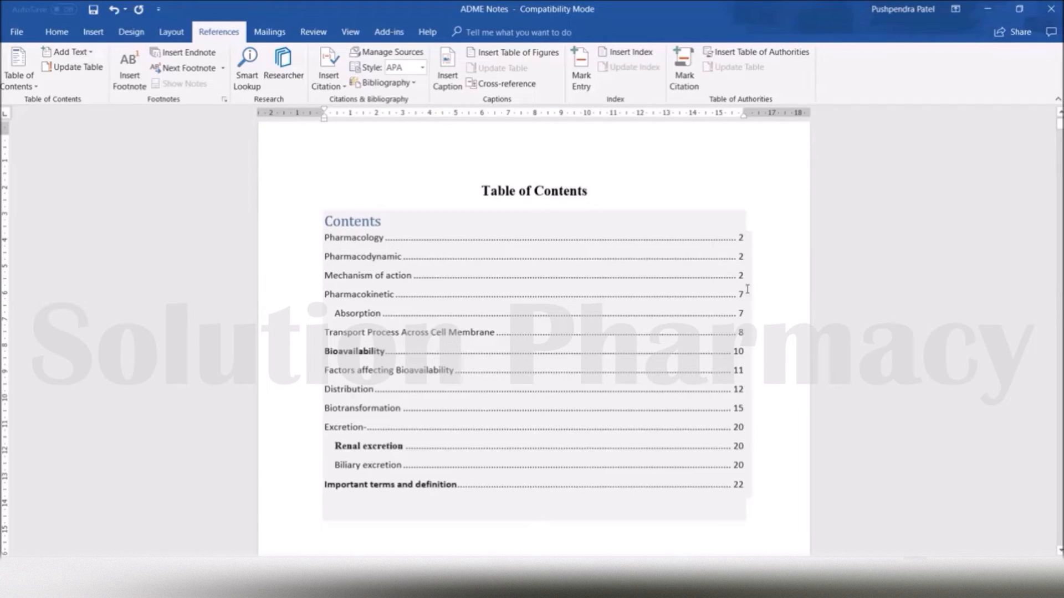
{"action": "mouse_move", "coordinate": [501, 391]}
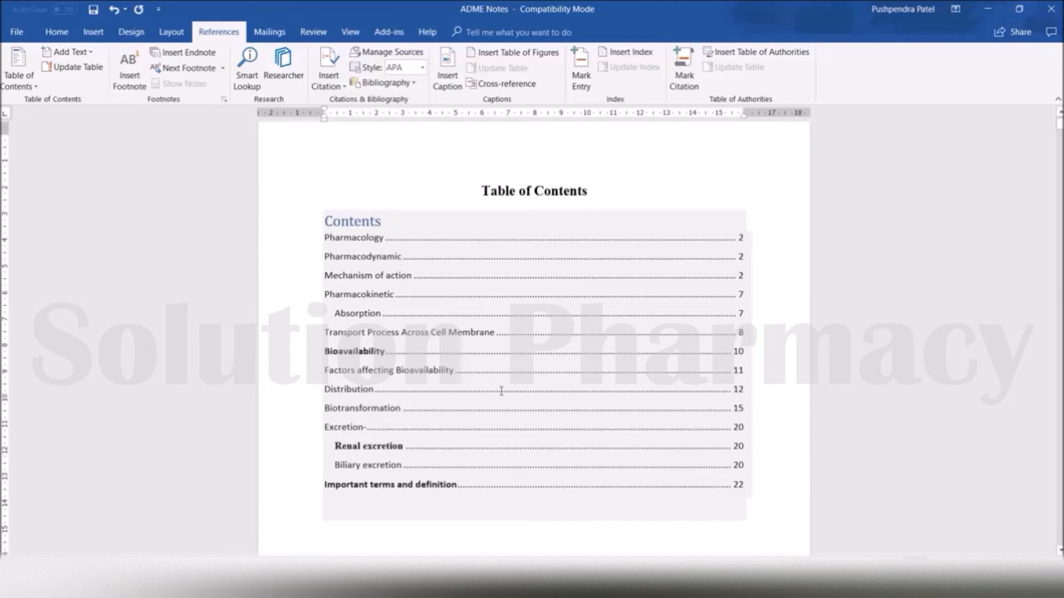
{"action": "mouse_move", "coordinate": [356, 313]}
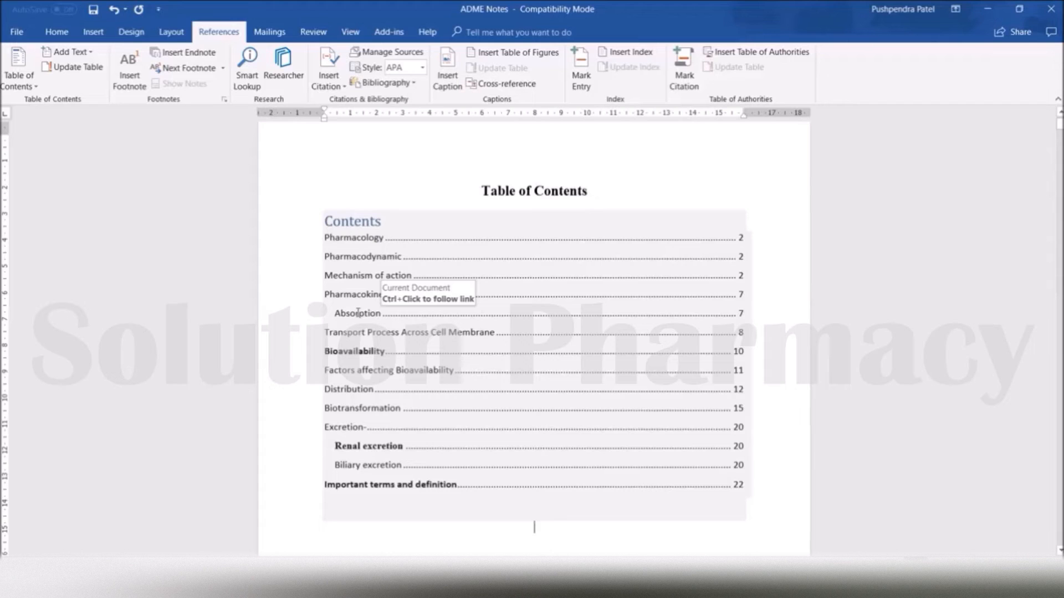
{"action": "mouse_move", "coordinate": [336, 313]}
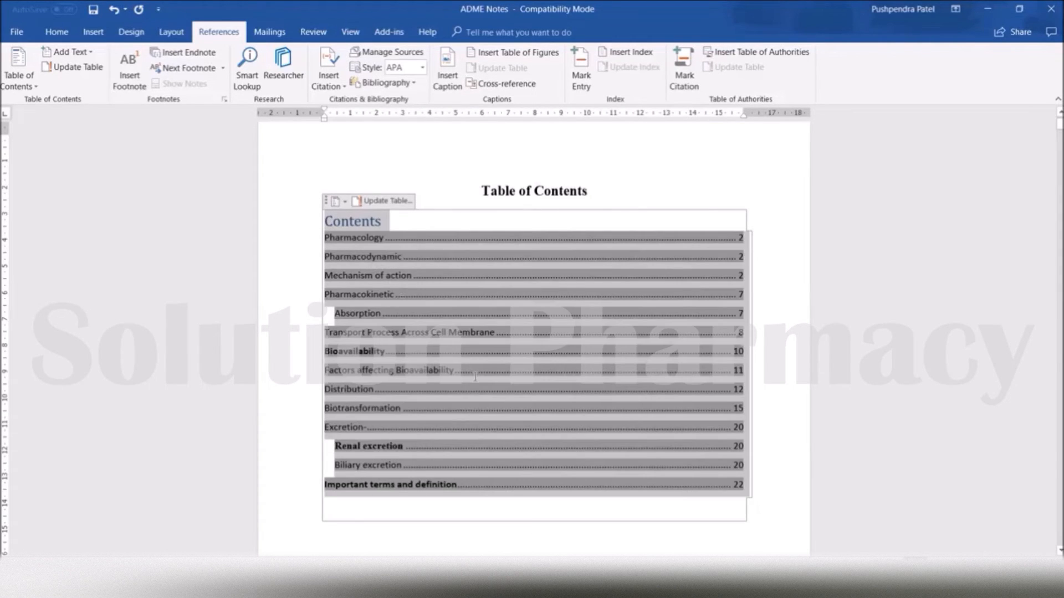
Set the table of contents entries to Times New Roman, size 14
{"action": "left_click", "coordinate": [55, 32]}
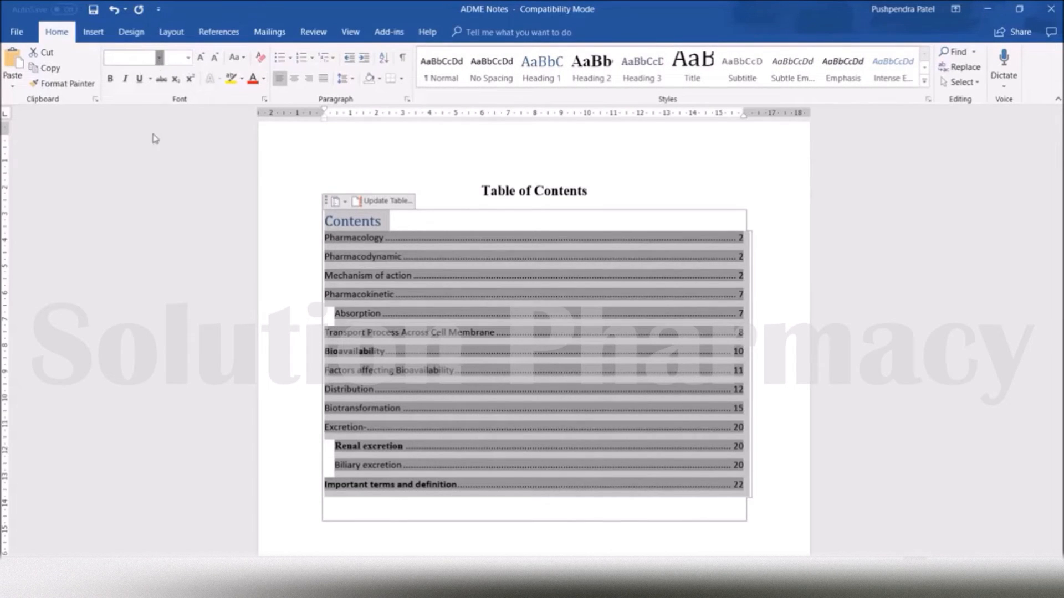
{"action": "left_click", "coordinate": [181, 56]}
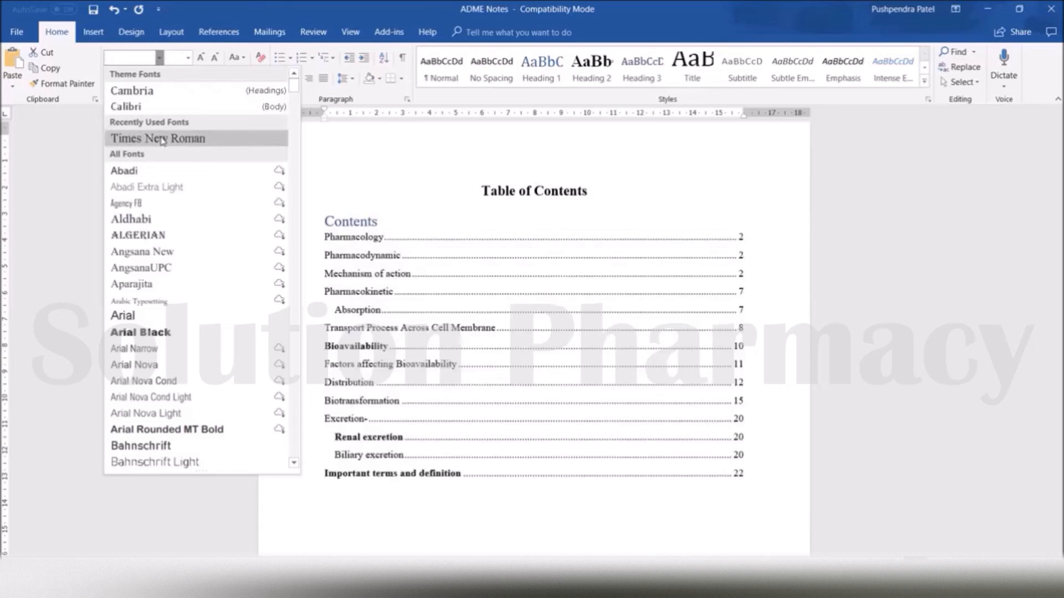
{"action": "left_click", "coordinate": [157, 139]}
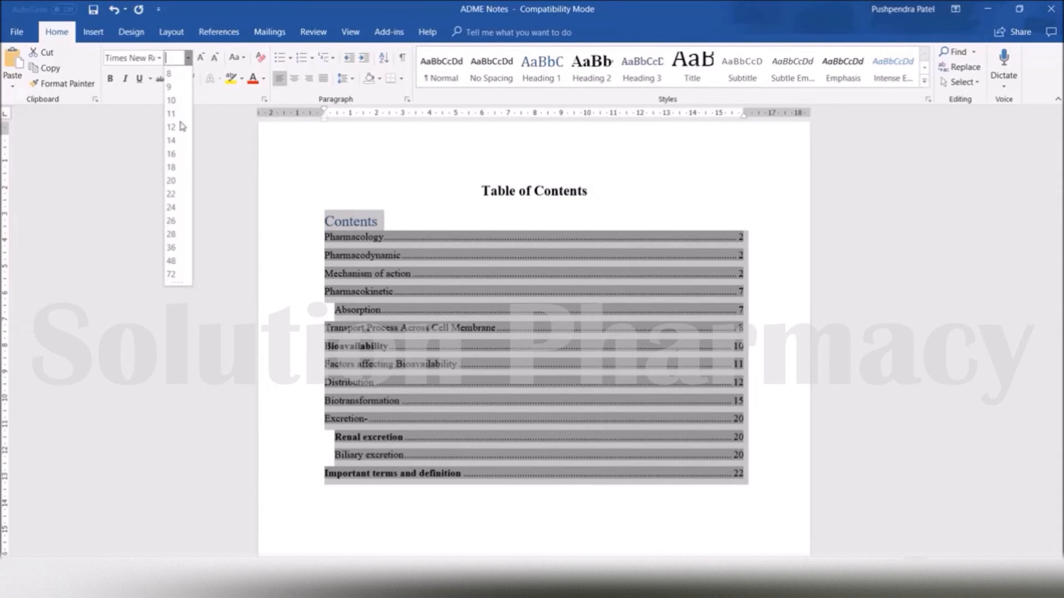
{"action": "left_click", "coordinate": [171, 141]}
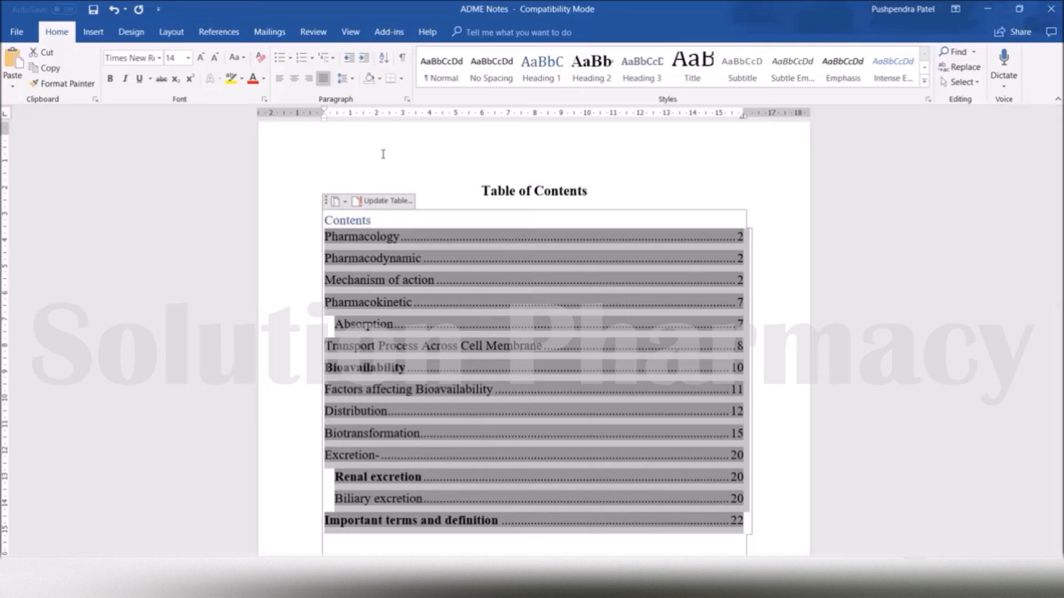
Turn the fourteen table of contents entries into a numbered list
{"action": "left_click", "coordinate": [304, 57]}
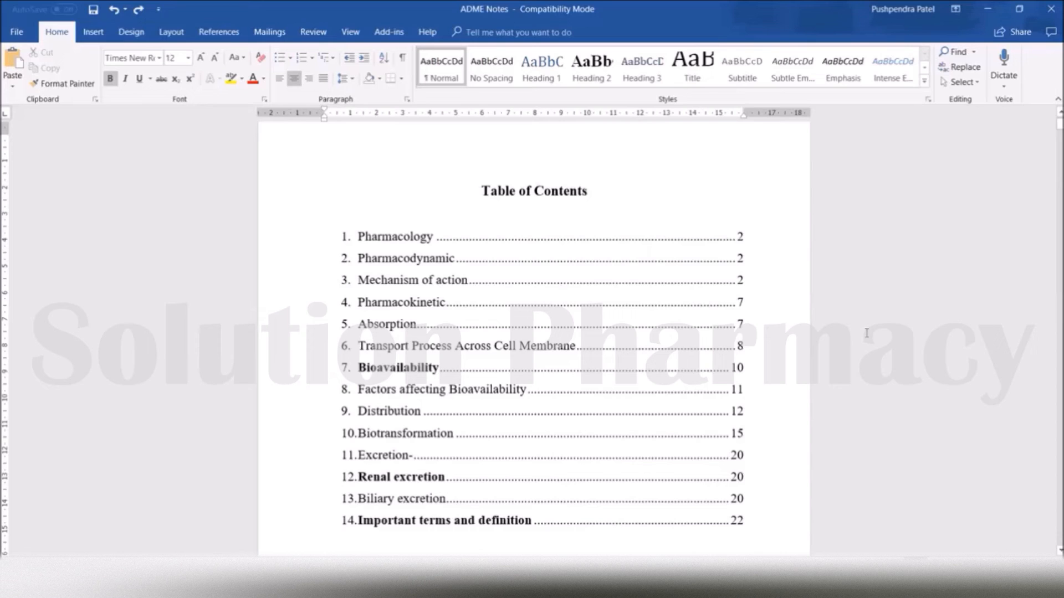
{"action": "mouse_move", "coordinate": [425, 480]}
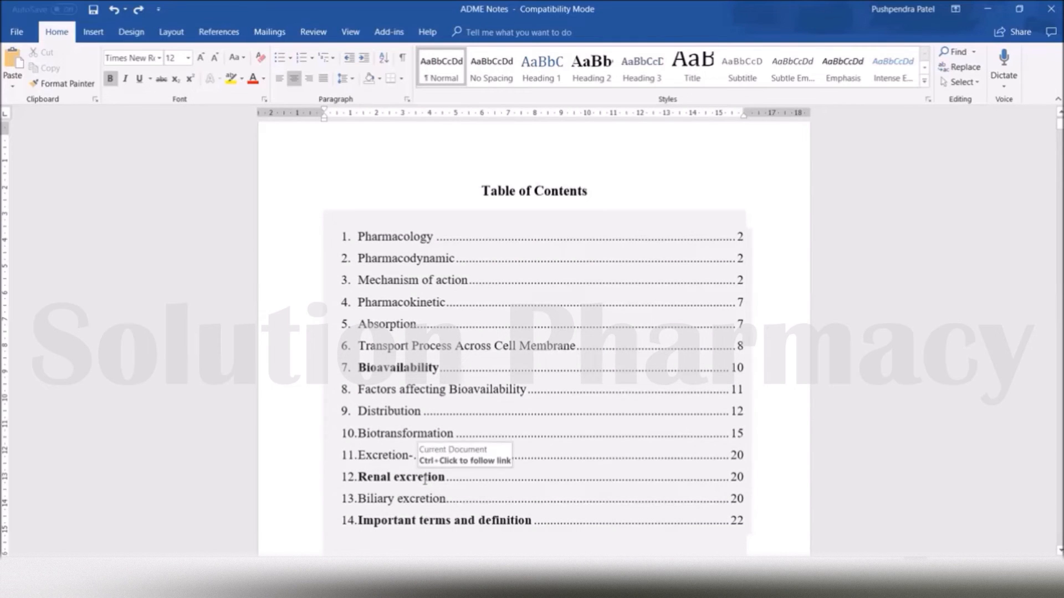
{"action": "mouse_move", "coordinate": [739, 482]}
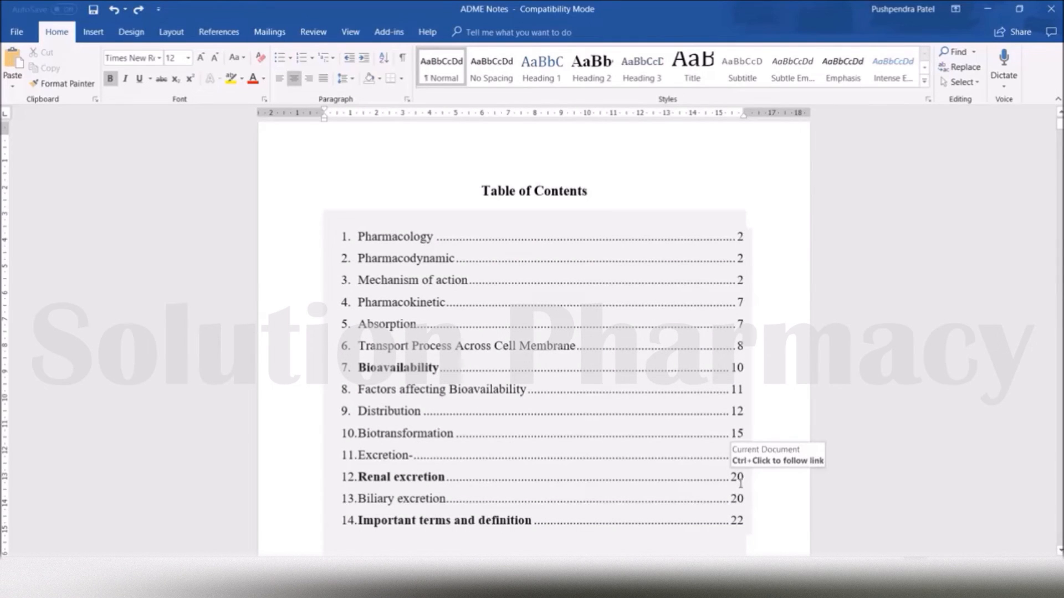
{"action": "mouse_move", "coordinate": [368, 482]}
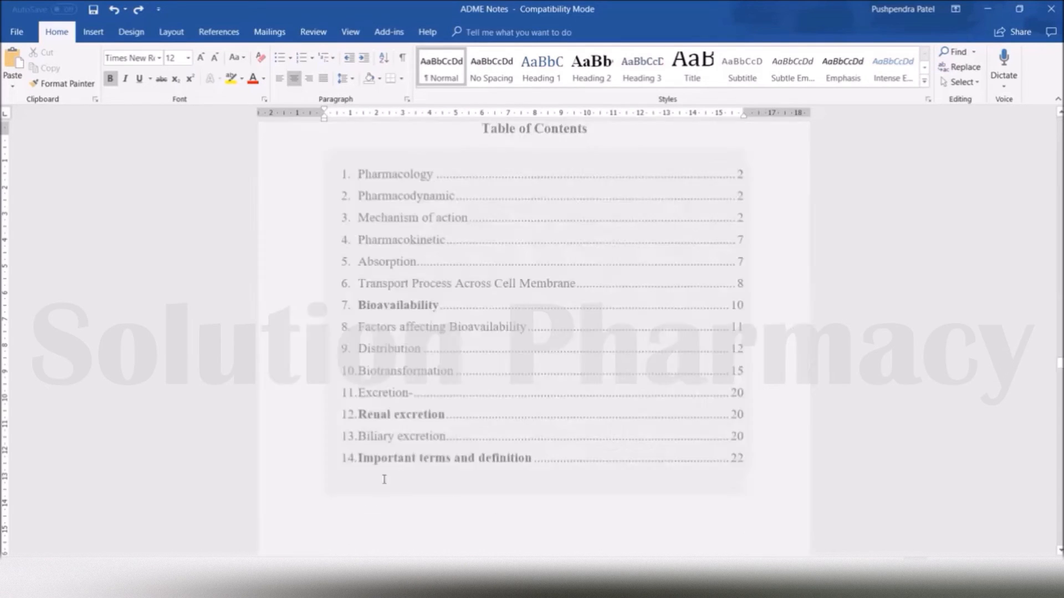
{"action": "scroll", "scroll_direction": "down", "scroll_amount": 3}
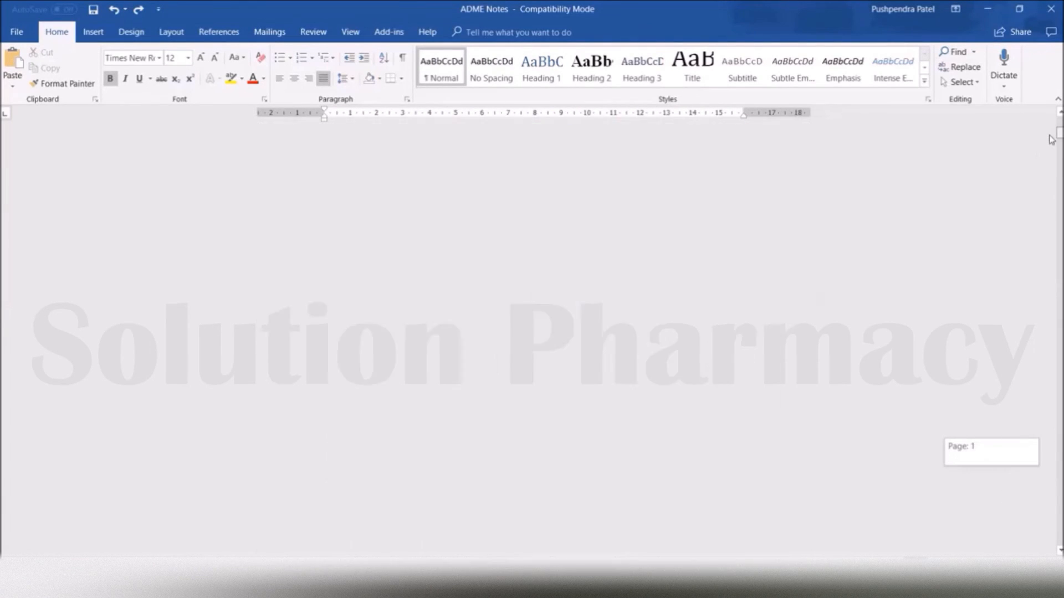
{"action": "scroll", "scroll_direction": "down", "scroll_amount": 3}
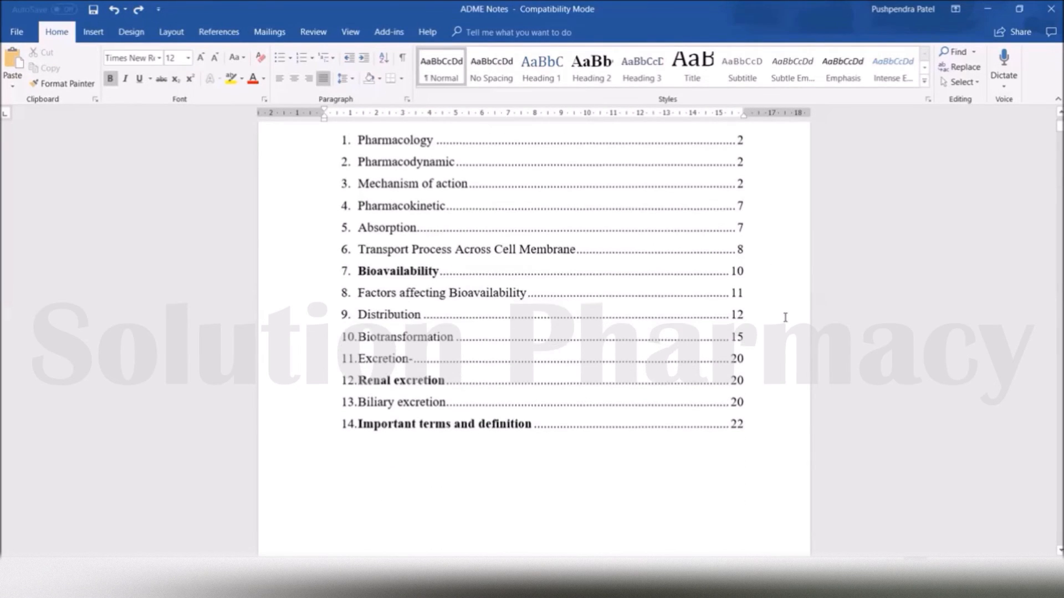
{"action": "mouse_move", "coordinate": [440, 428]}
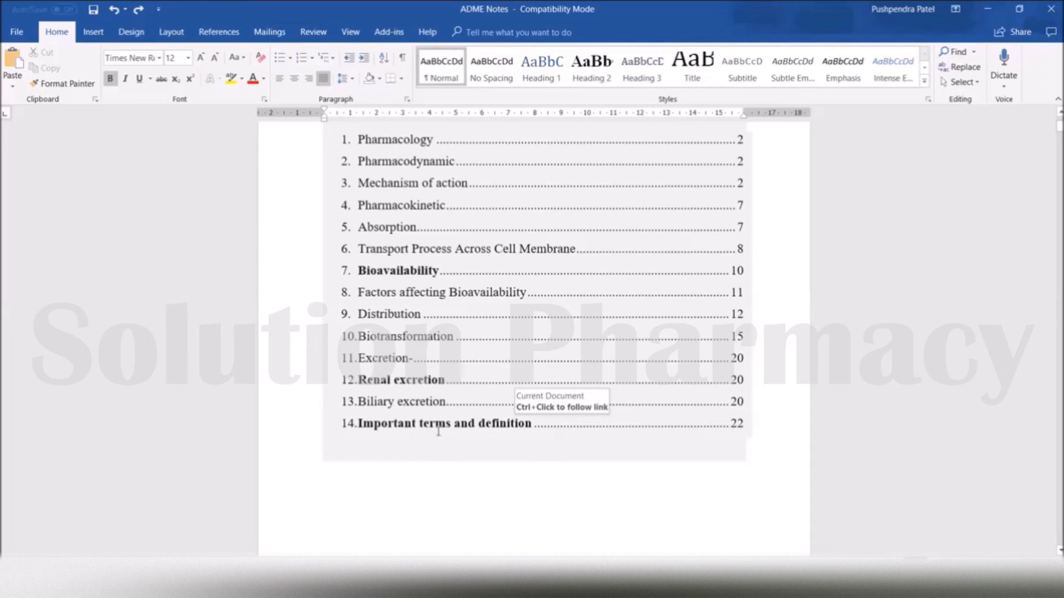
{"action": "scroll", "scroll_direction": "down", "scroll_amount": 3}
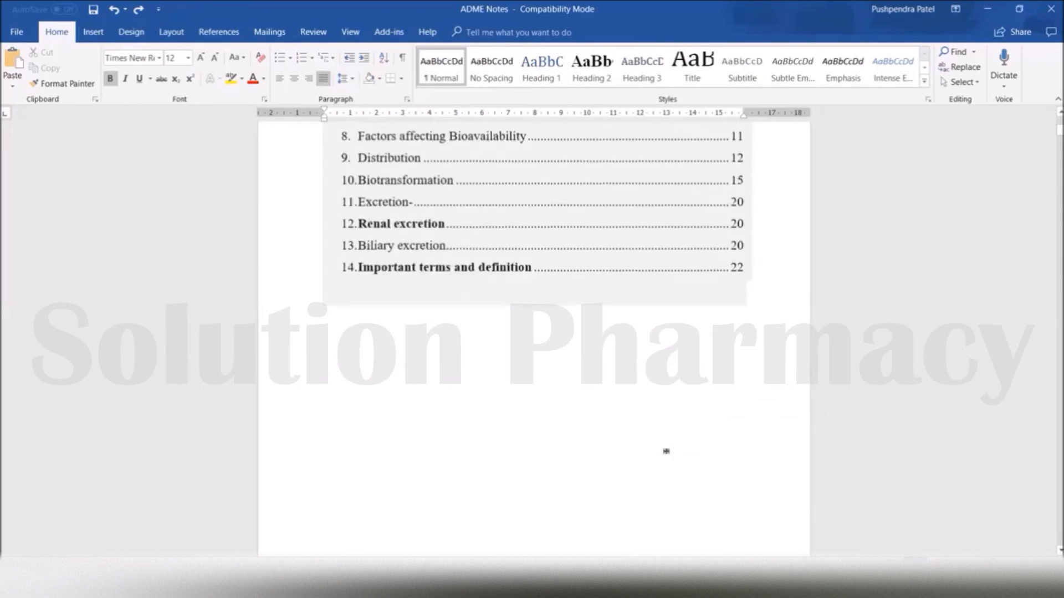
{"action": "scroll", "scroll_direction": "down", "scroll_amount": 3}
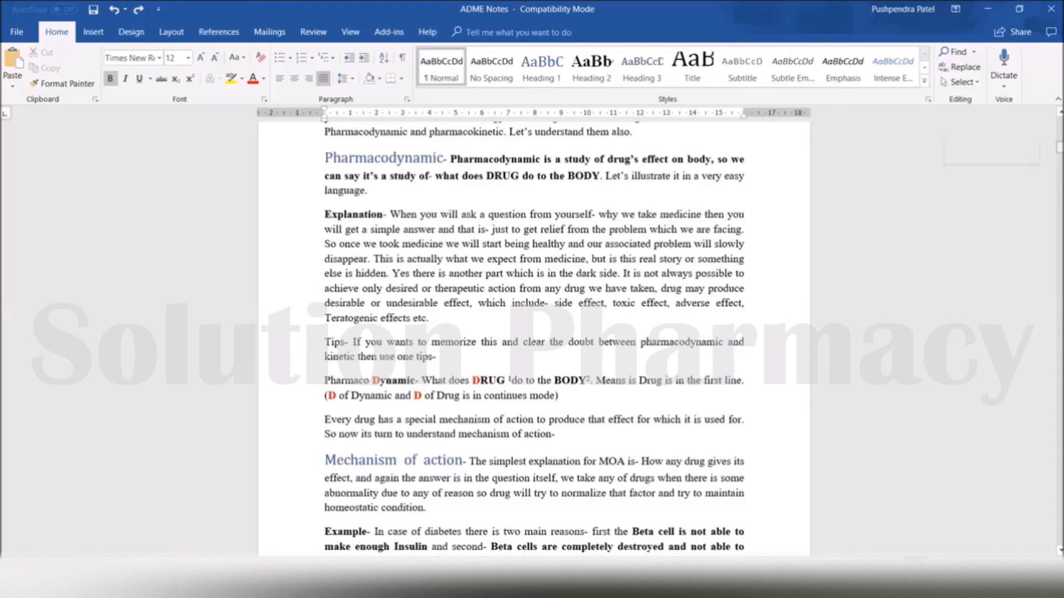
{"action": "scroll", "scroll_direction": "down", "scroll_amount": 3}
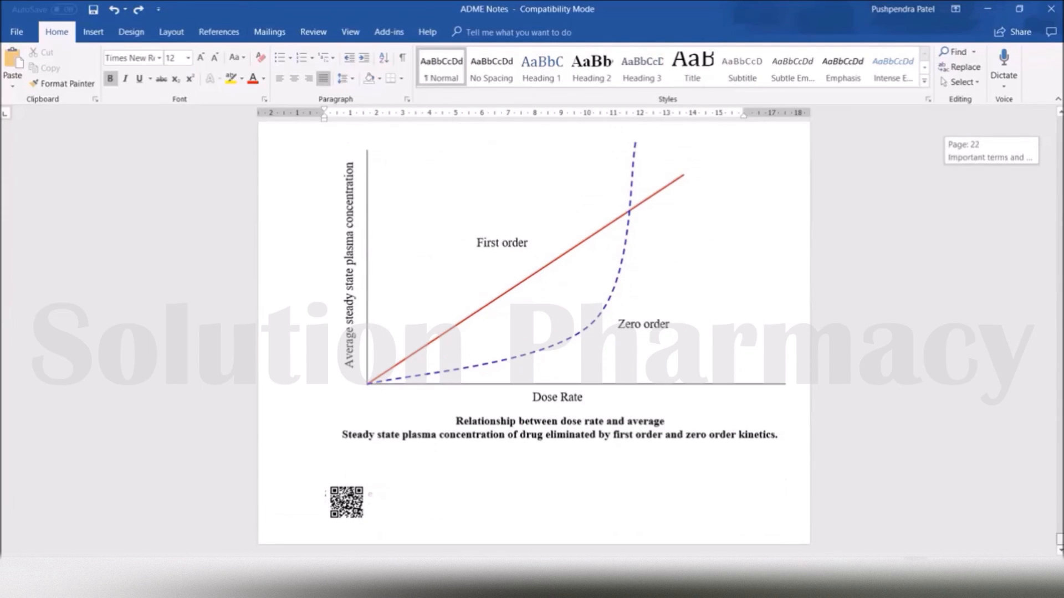
{"action": "scroll", "scroll_direction": "down", "scroll_amount": 3}
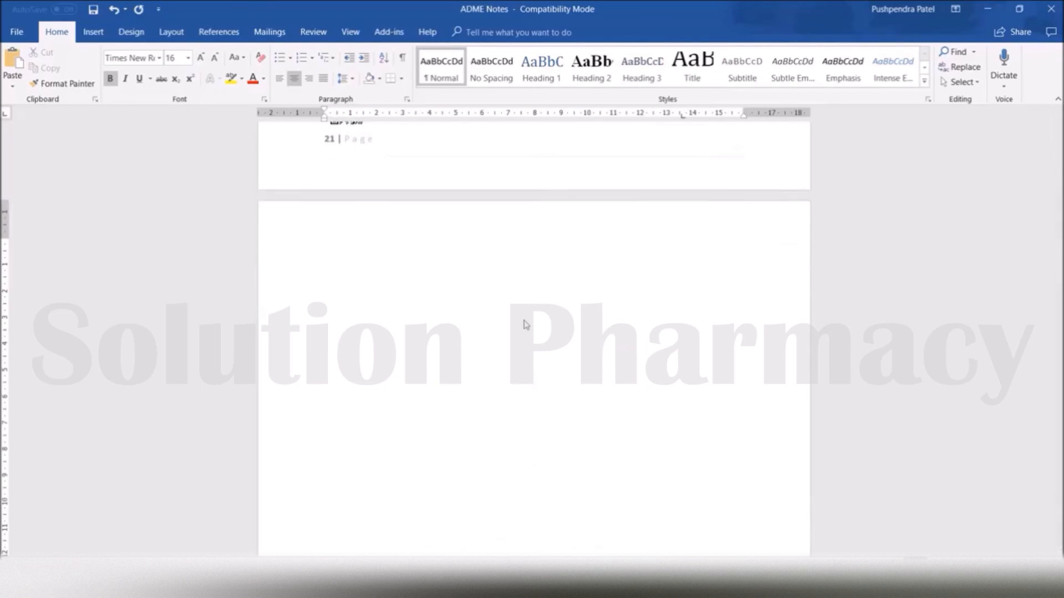
{"action": "scroll", "scroll_direction": "down", "scroll_amount": 3}
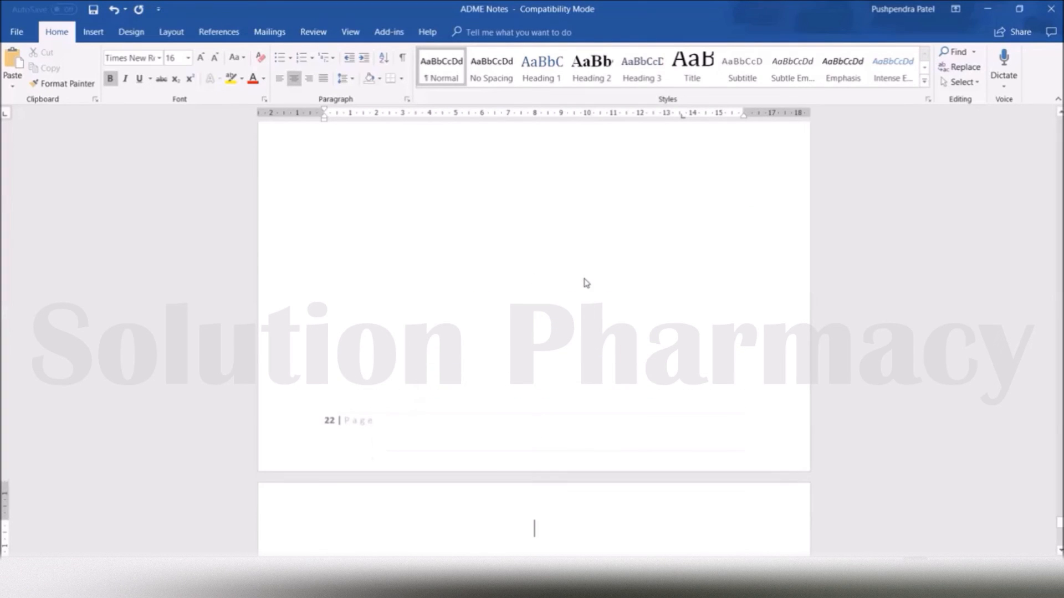
{"action": "scroll", "scroll_direction": "down", "scroll_amount": 3}
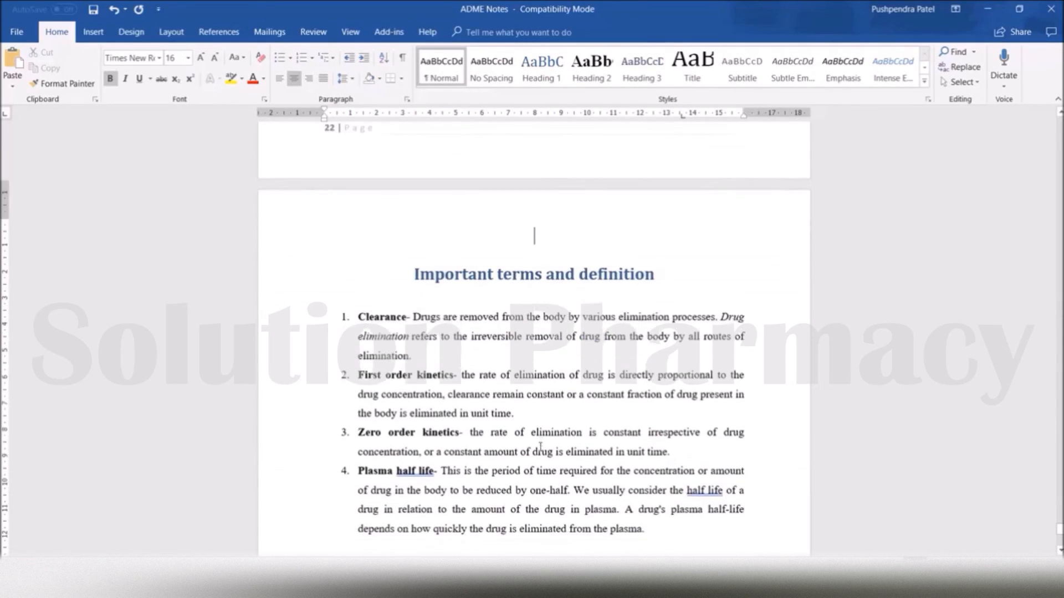
{"action": "scroll", "scroll_direction": "down", "scroll_amount": 3}
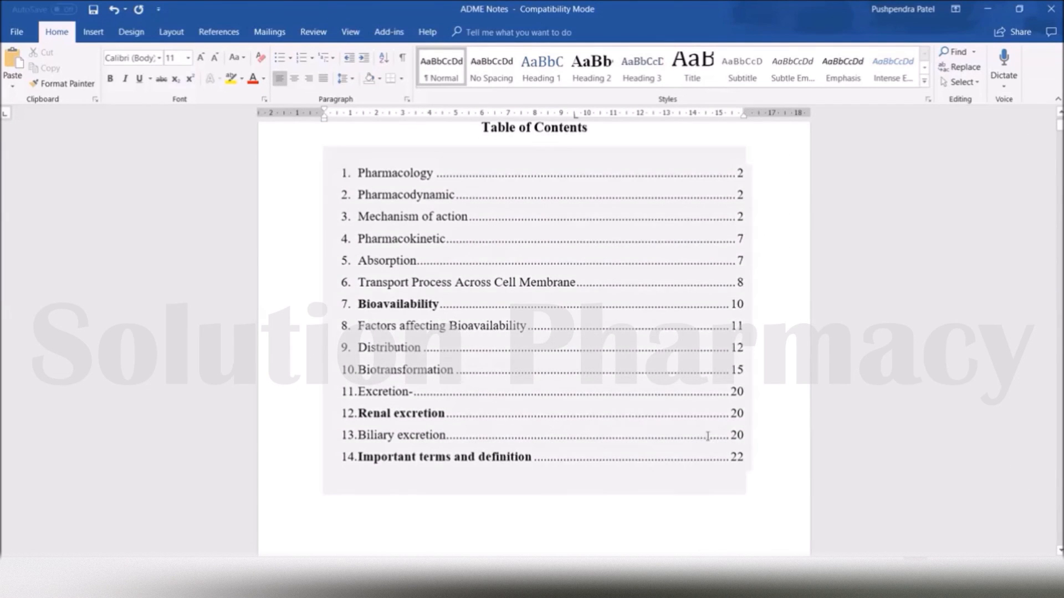
{"action": "mouse_move", "coordinate": [441, 326]}
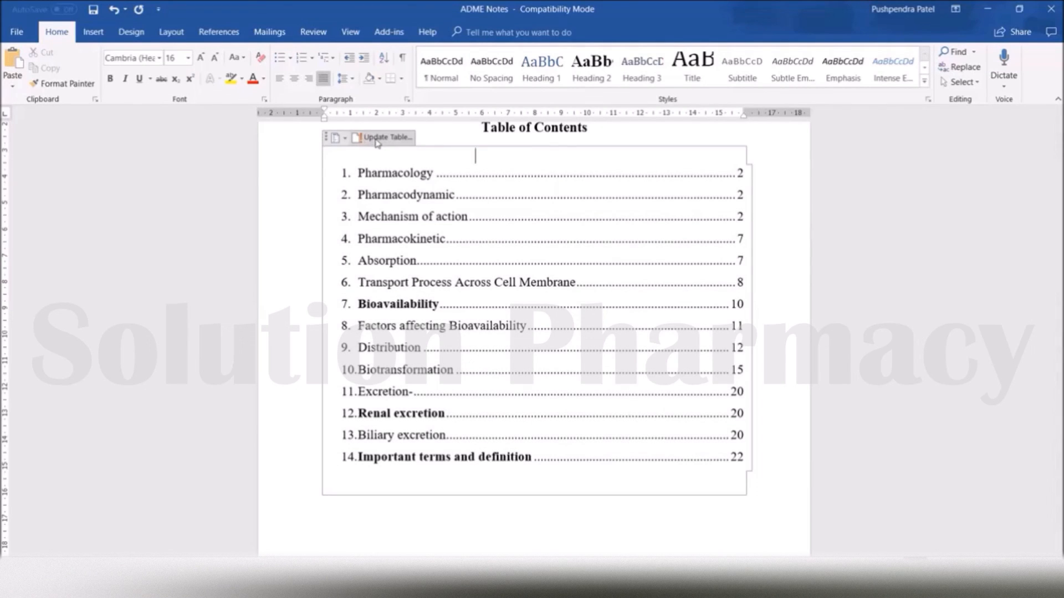
Update the entire table of contents to the current headings and page numbers
{"action": "left_click", "coordinate": [385, 138]}
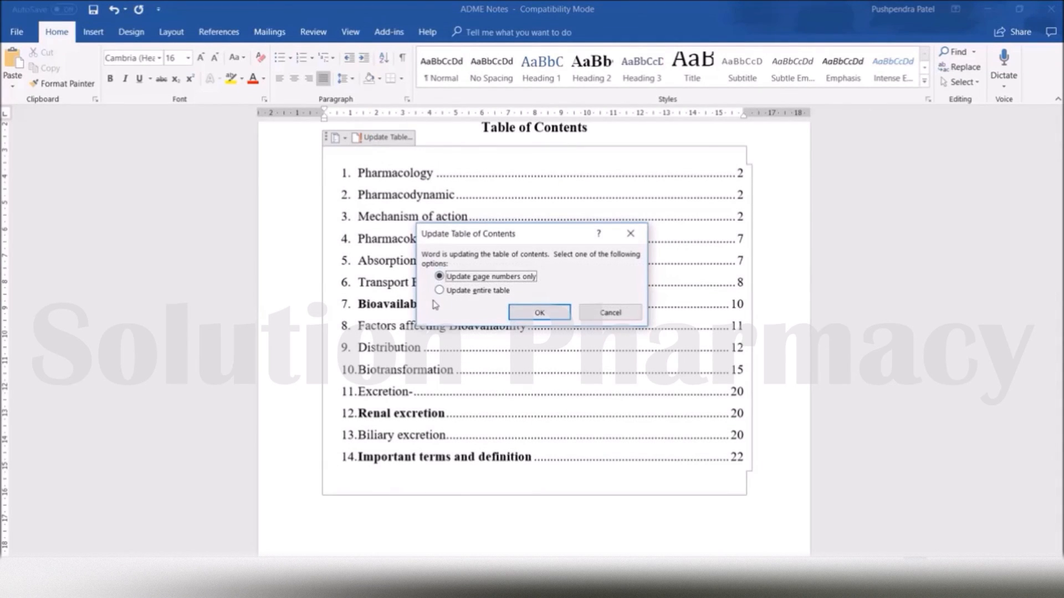
{"action": "left_click", "coordinate": [439, 290]}
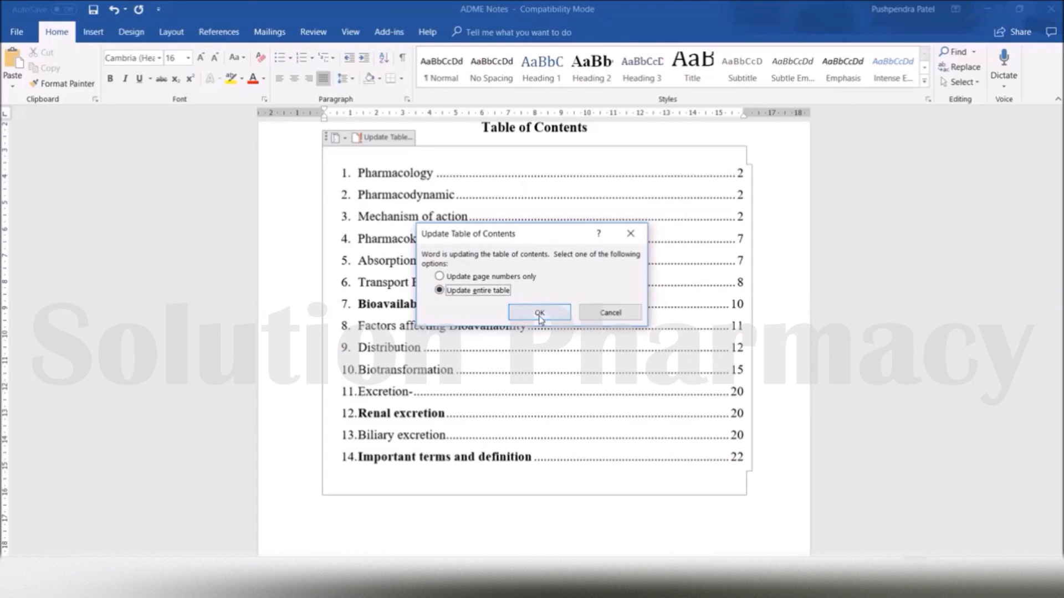
{"action": "left_click", "coordinate": [538, 313]}
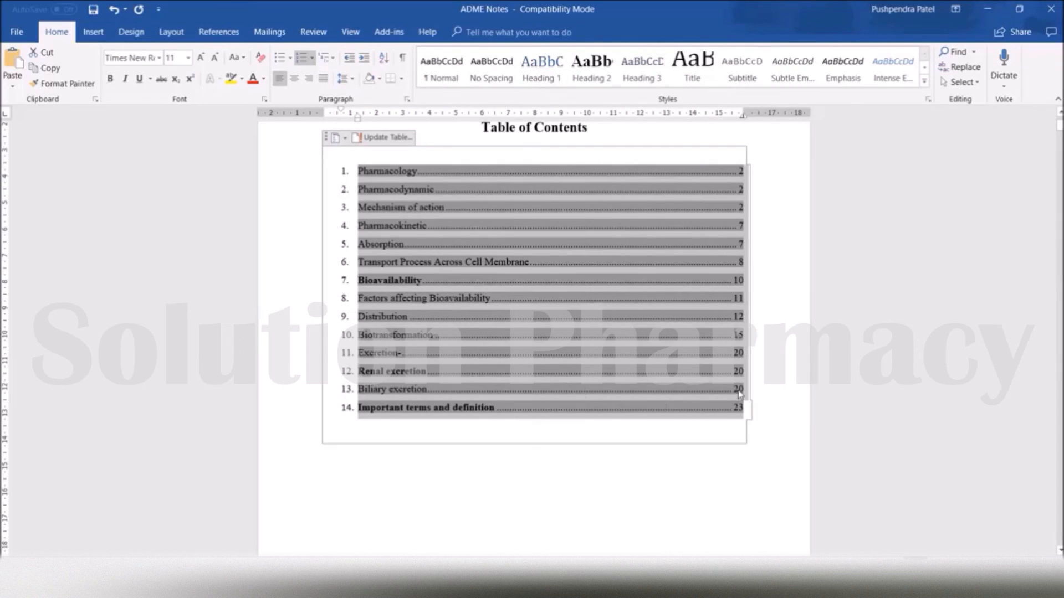
Enlarge the refreshed table of contents entries to font size 14
{"action": "left_click", "coordinate": [186, 58]}
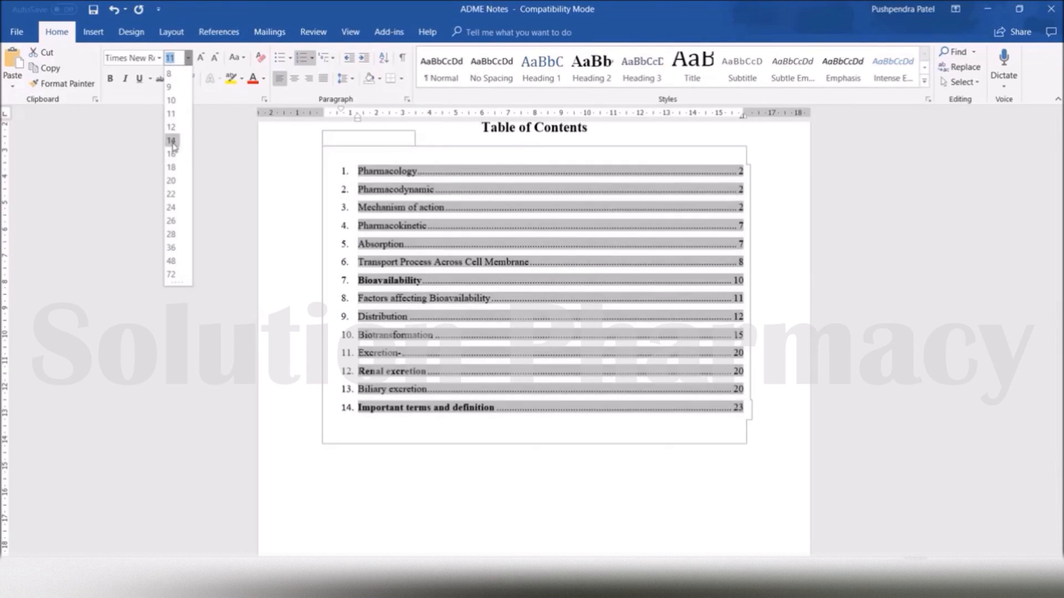
{"action": "left_click", "coordinate": [170, 141]}
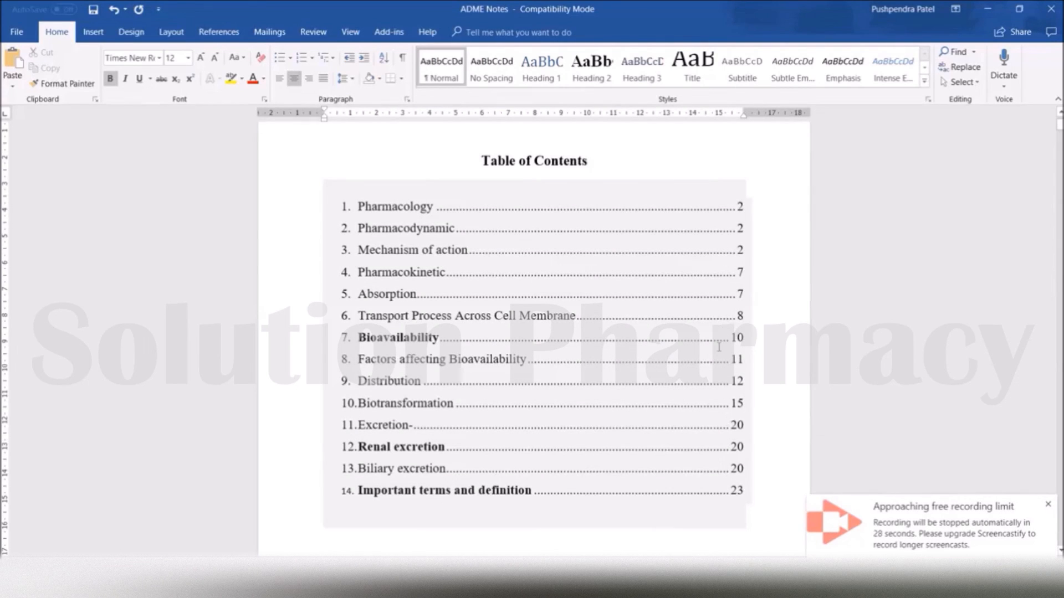
{"action": "mouse_move", "coordinate": [1029, 399]}
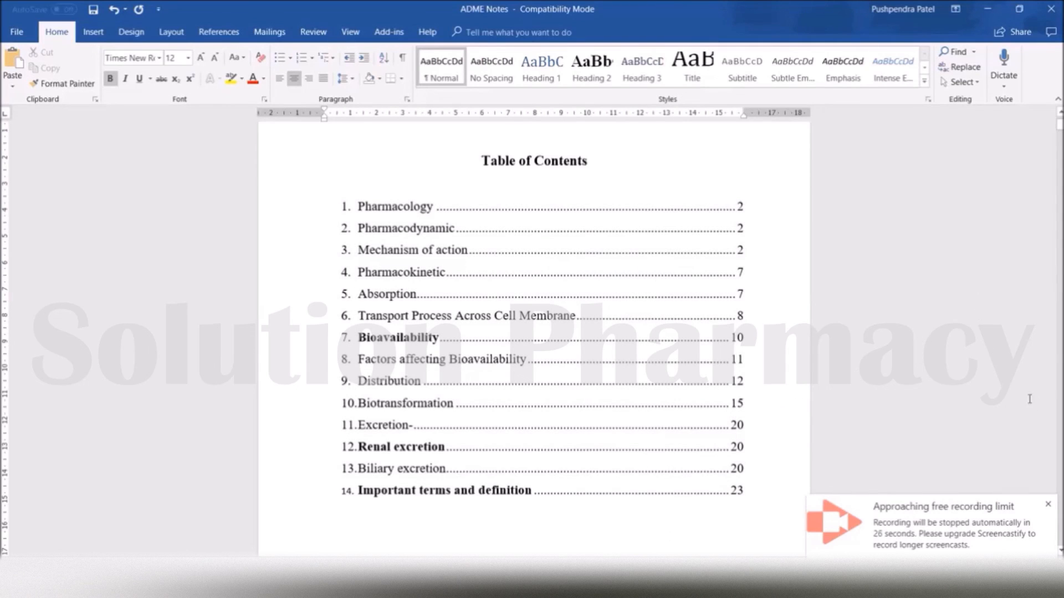